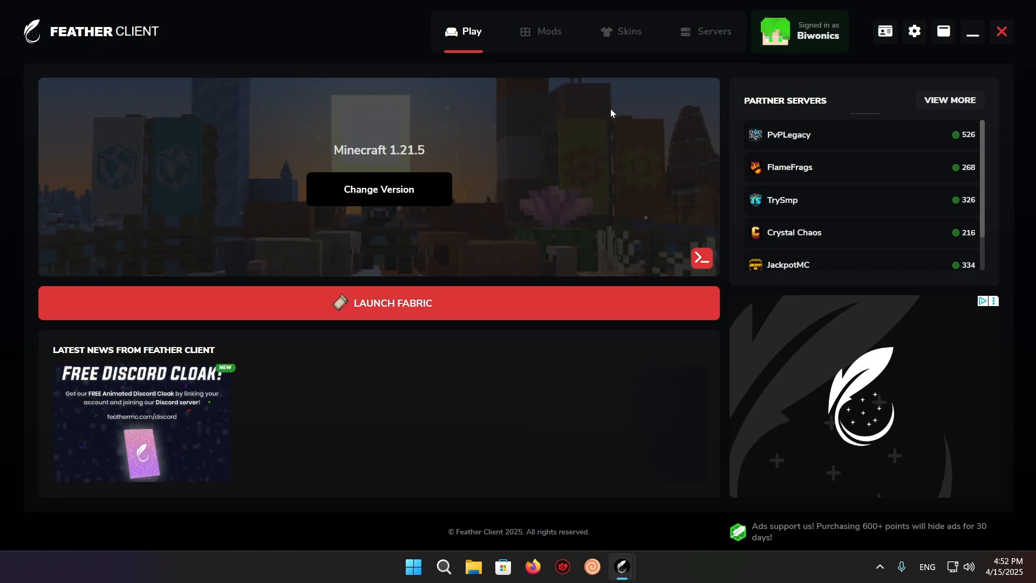
mouse_move(93, 38)
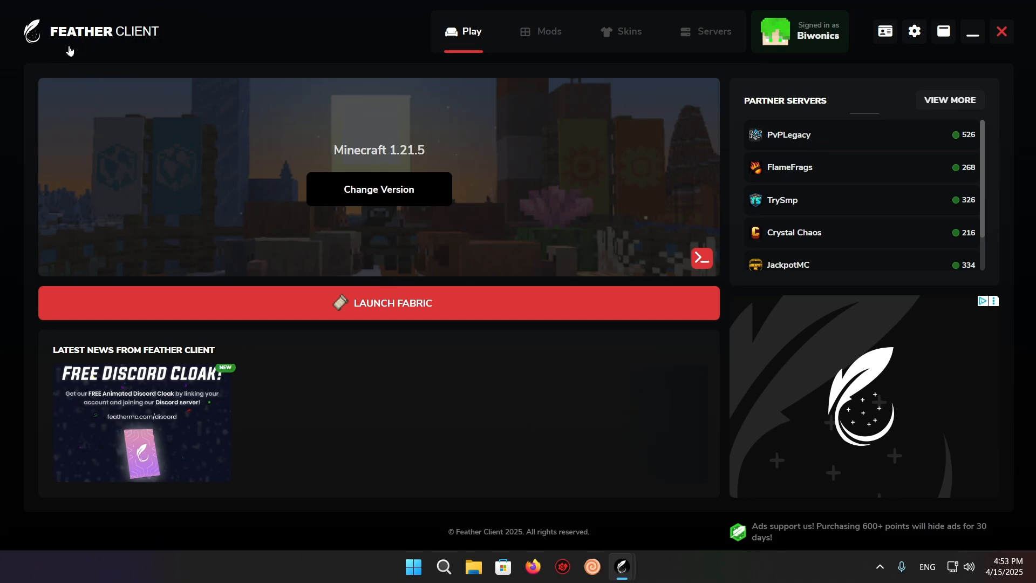
mouse_move(20, 56)
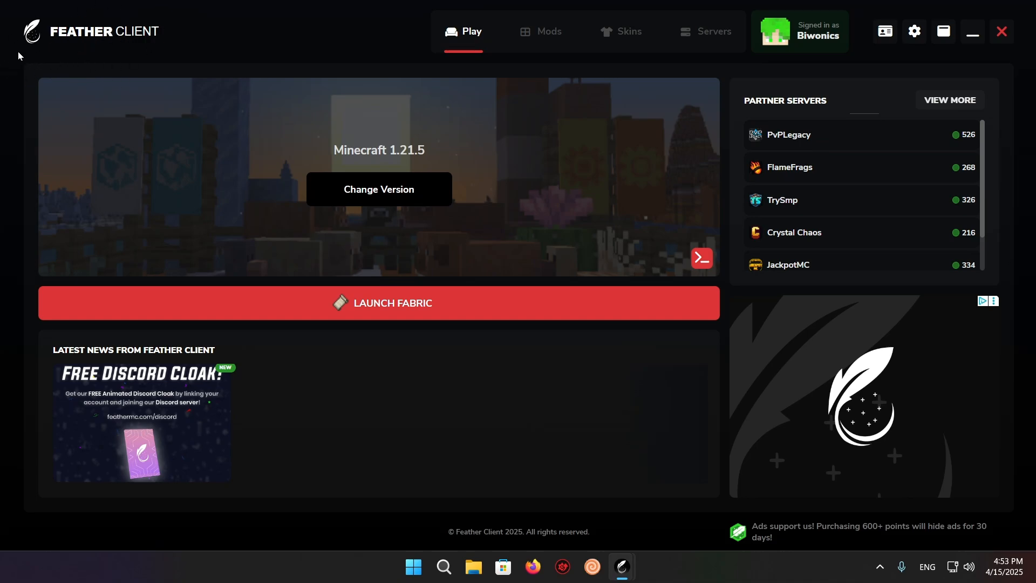
mouse_move(379, 188)
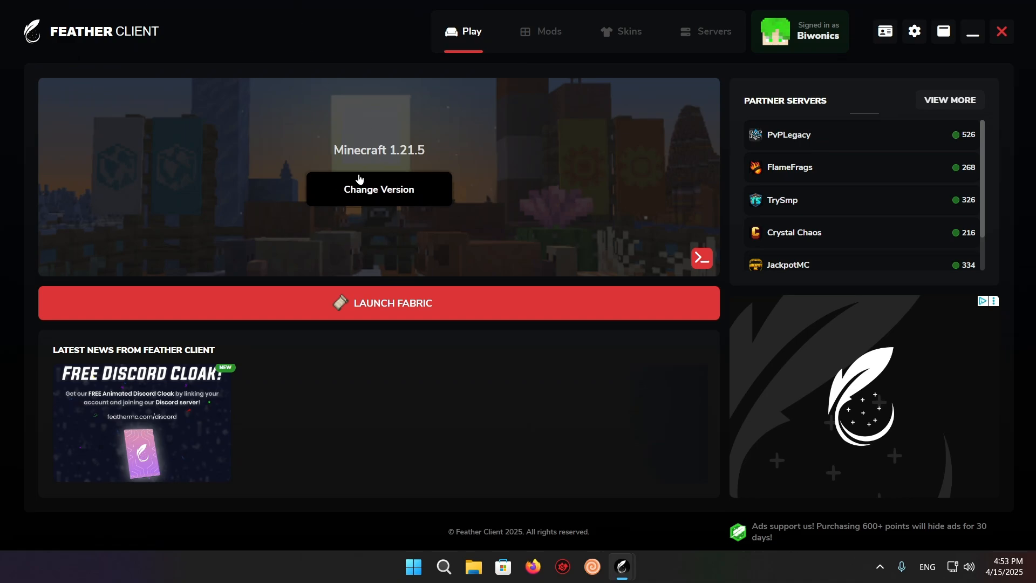
mouse_move(454, 197)
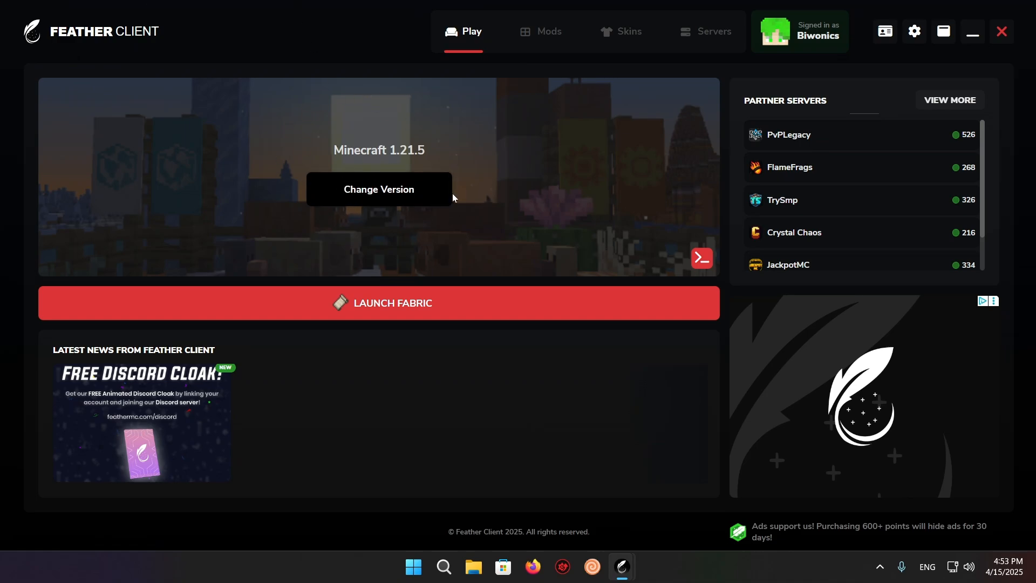
mouse_move(414, 213)
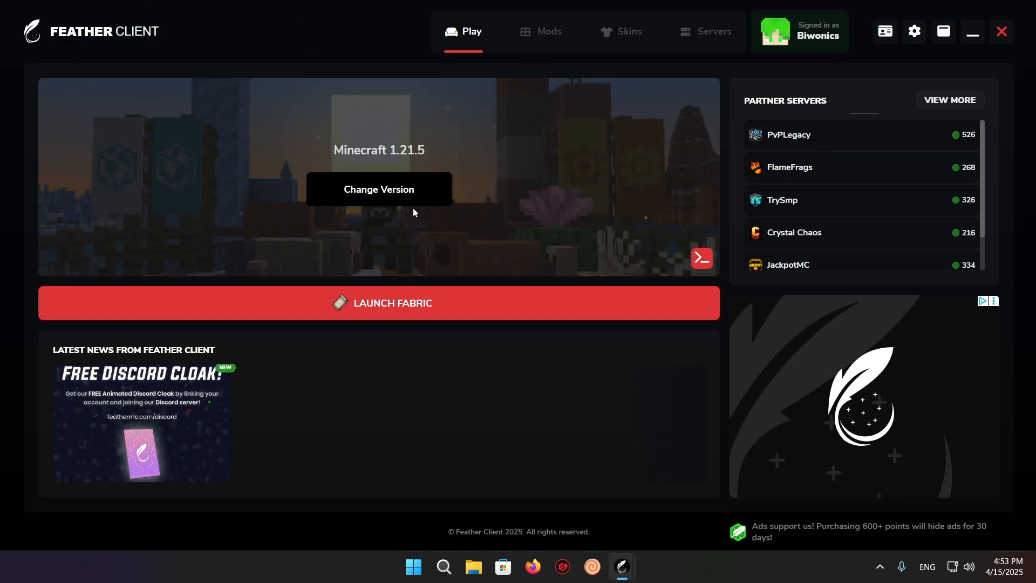
- Launch Firefox and run a web search for 'Modrinth'
left_click(532, 566)
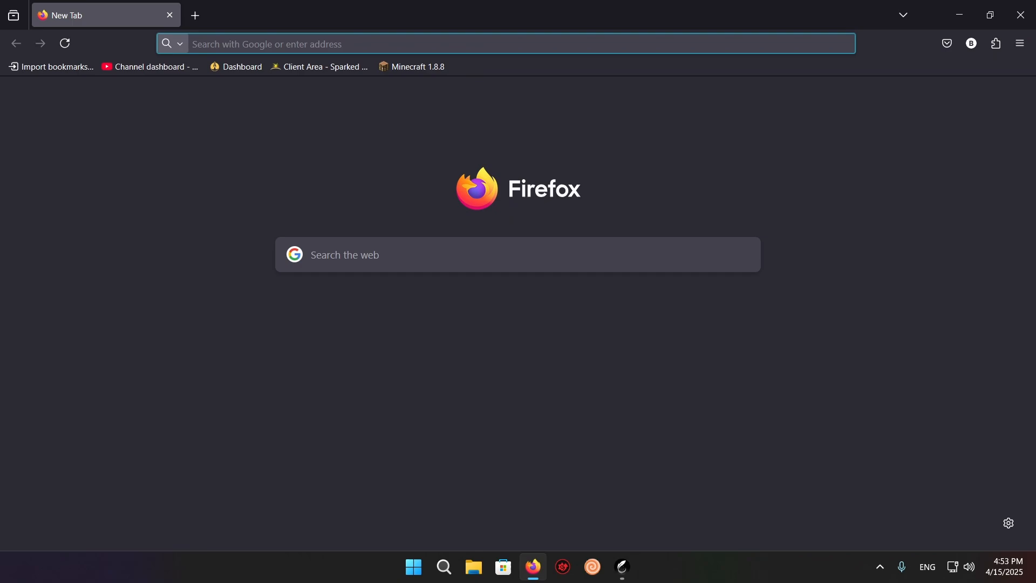
type("Modrinth")
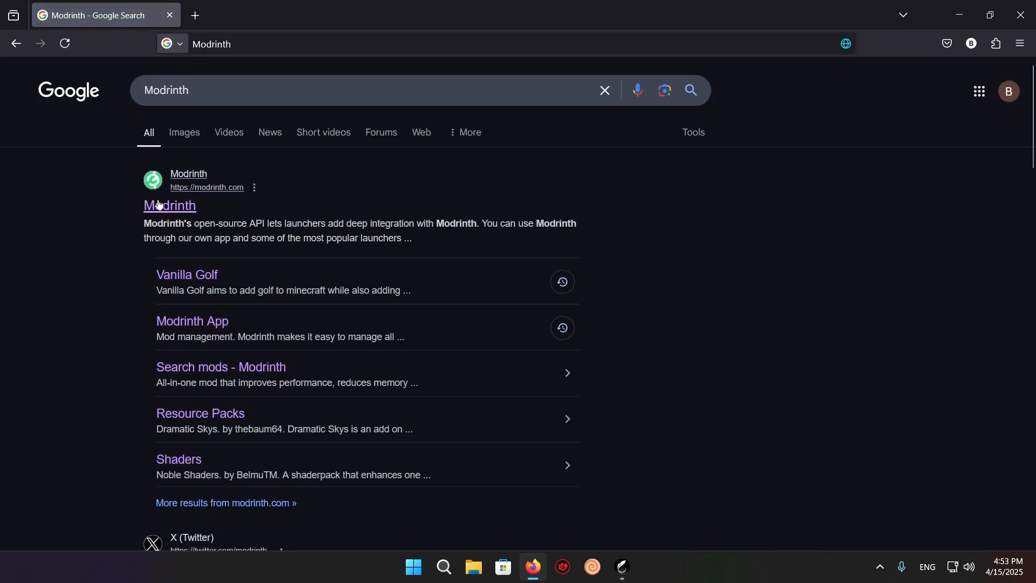
- On modrinth.com, browse Modpacks and search for 'Optifabric', dismissing the privacy notice
left_click(169, 206)
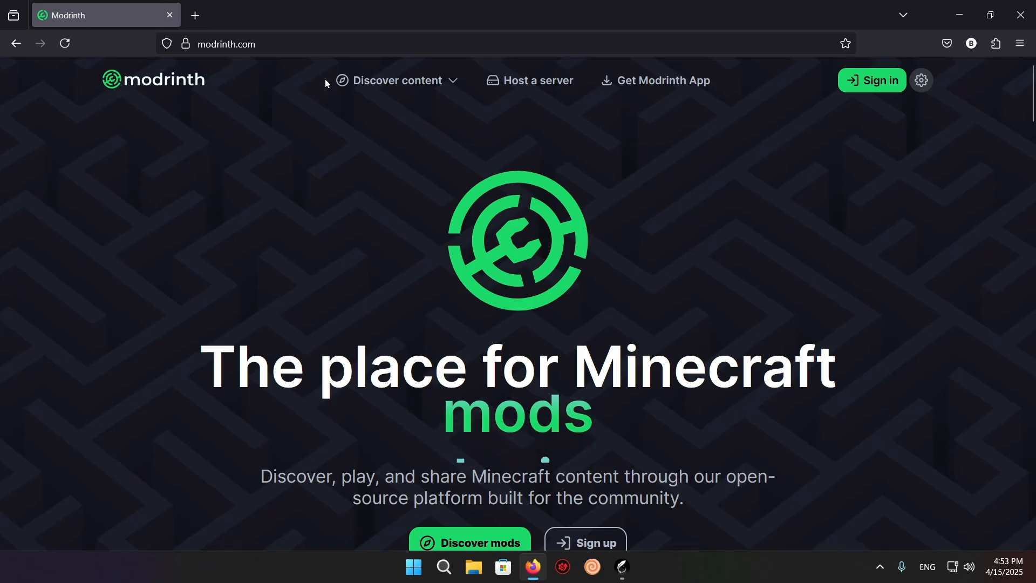
left_click(396, 80)
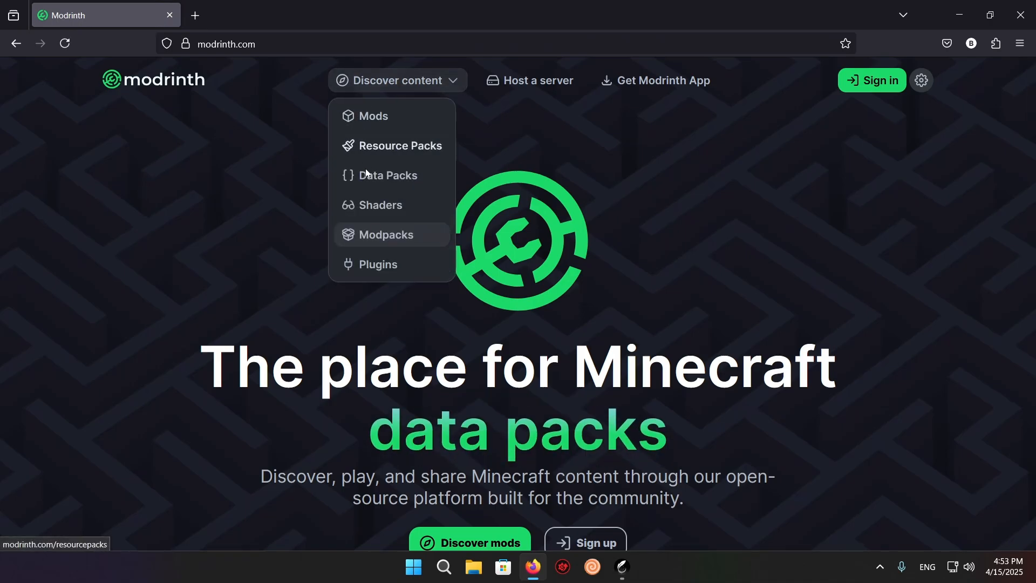
left_click(386, 235)
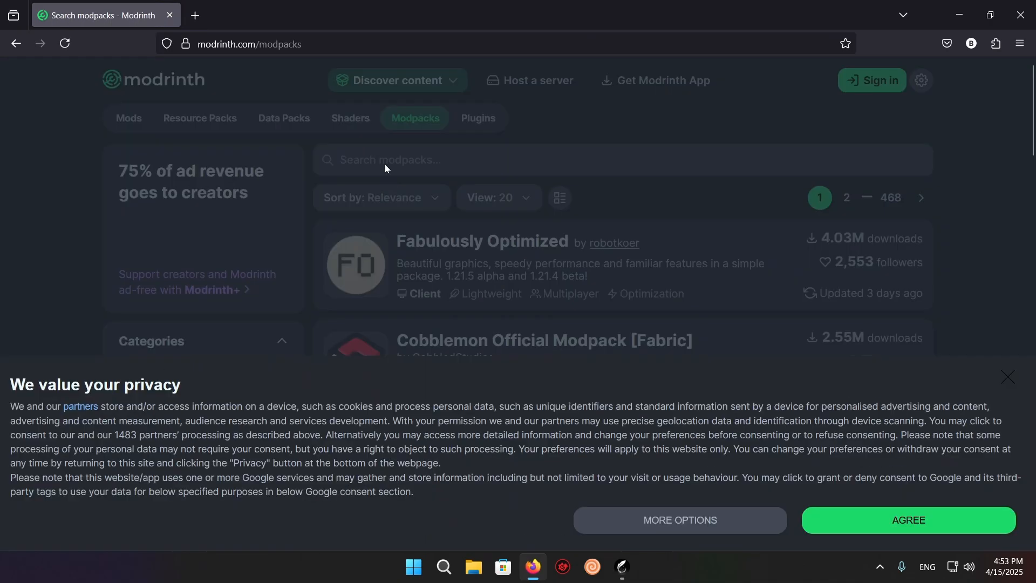
left_click(907, 520)
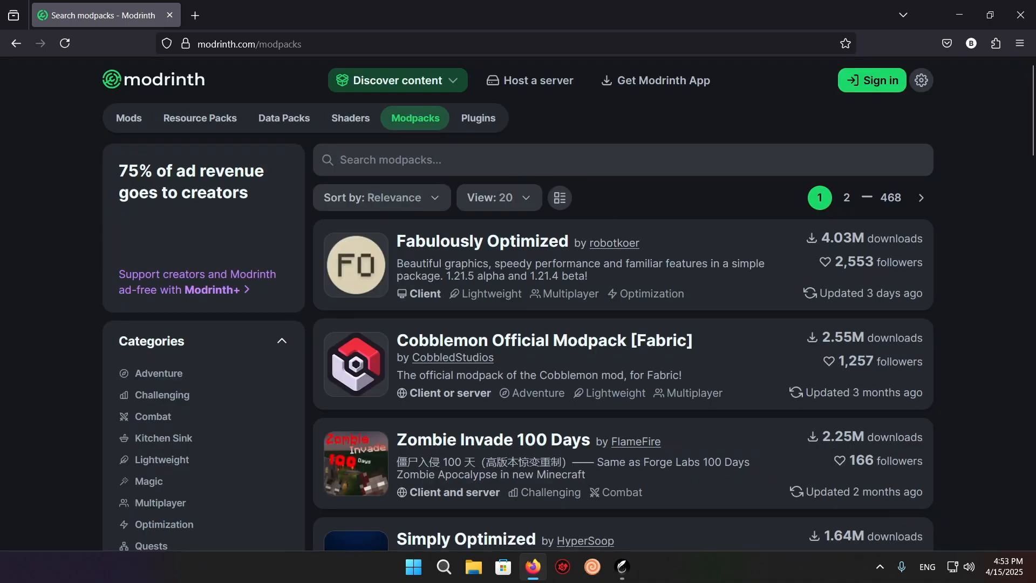
type("Optif")
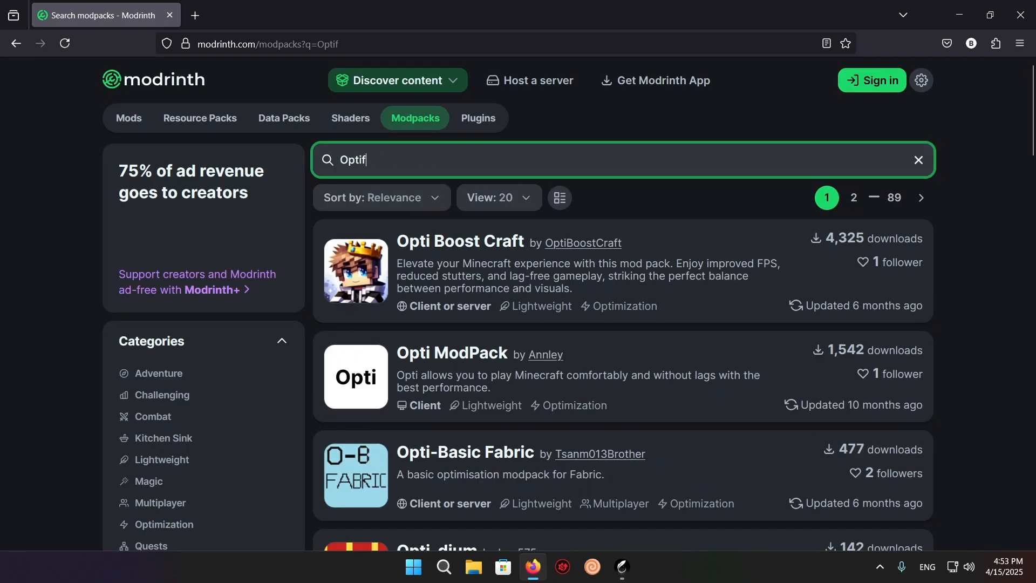
type("abric")
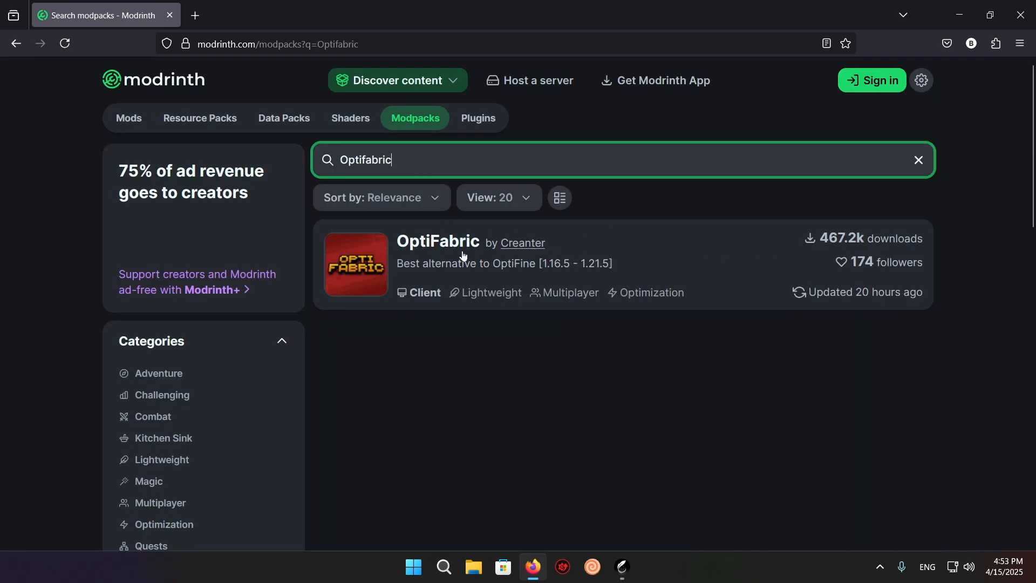
mouse_move(438, 241)
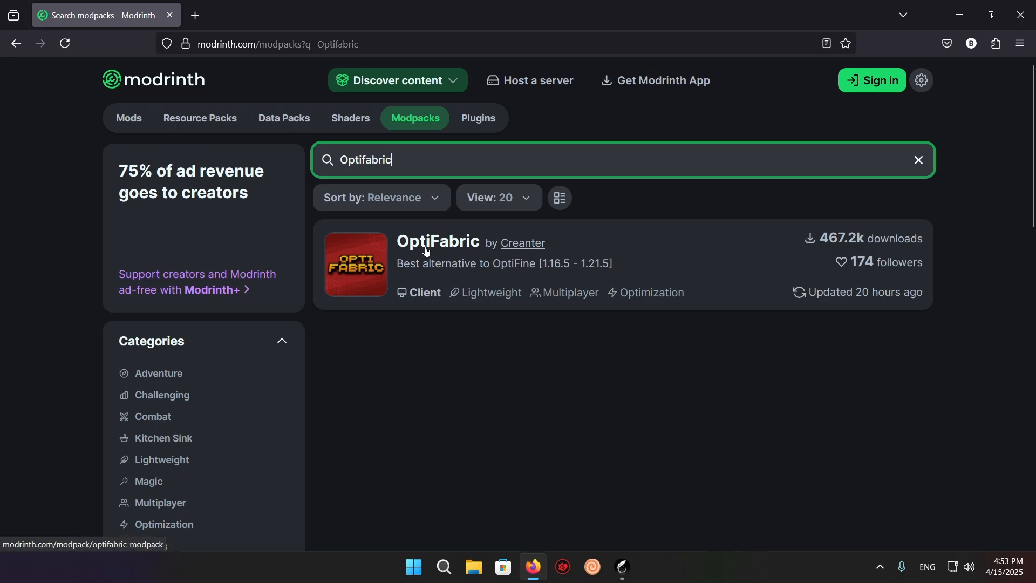
- Download the OptiFabric 6.5.0.beta.3 modpack for Minecraft 1.21.5
left_click(437, 240)
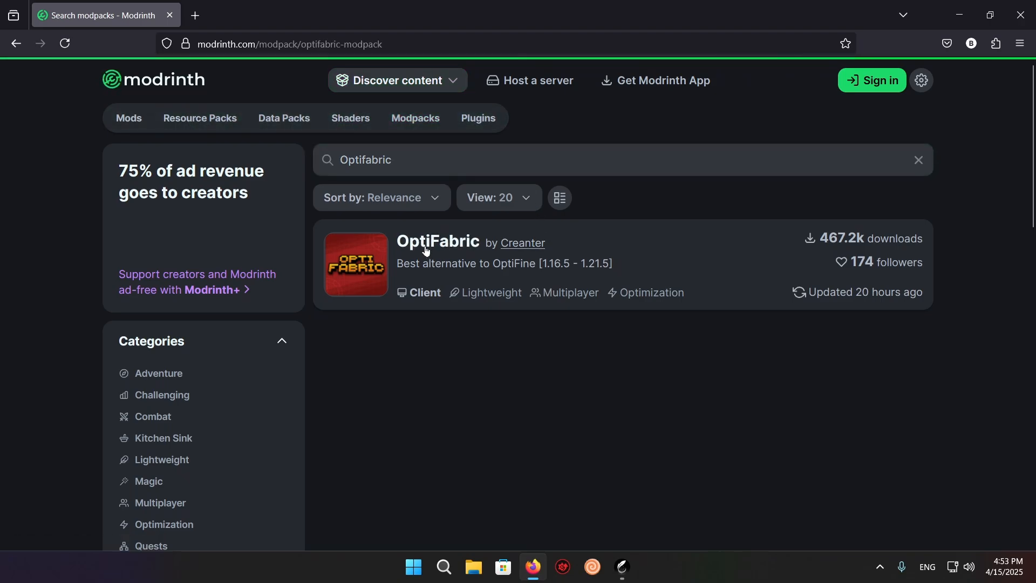
left_click(437, 241)
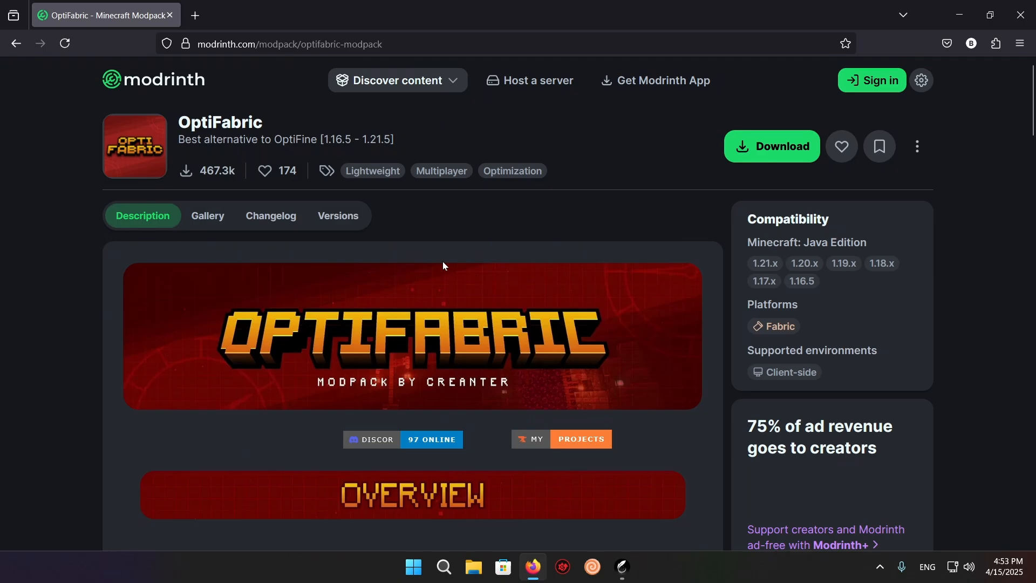
scroll("down", 3)
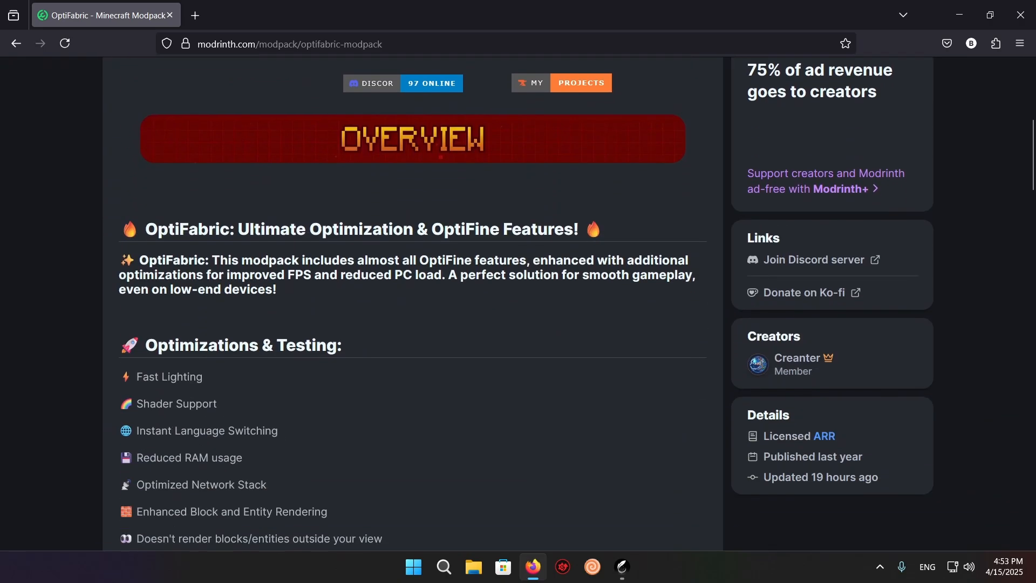
scroll("up", 3)
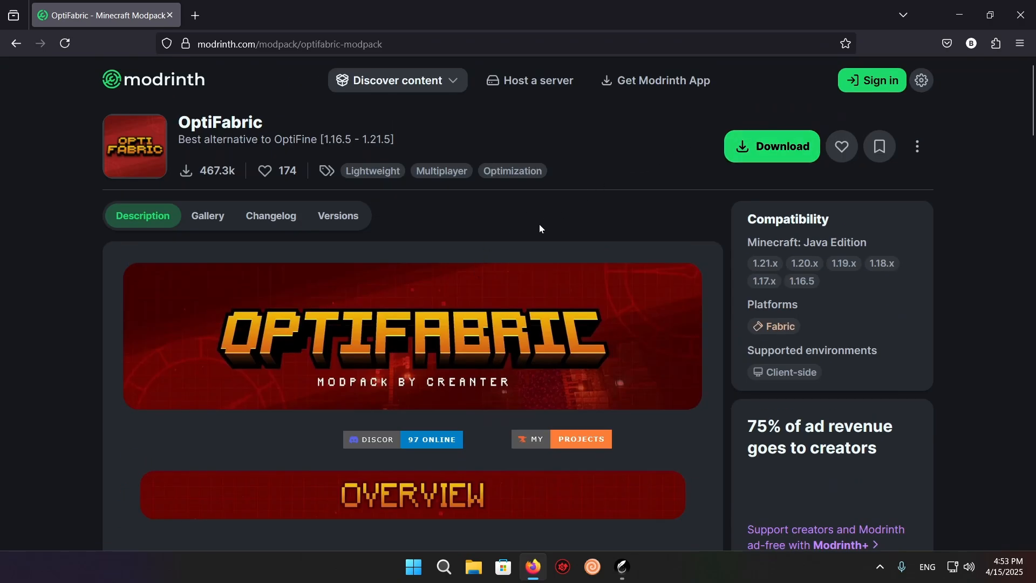
left_click(771, 146)
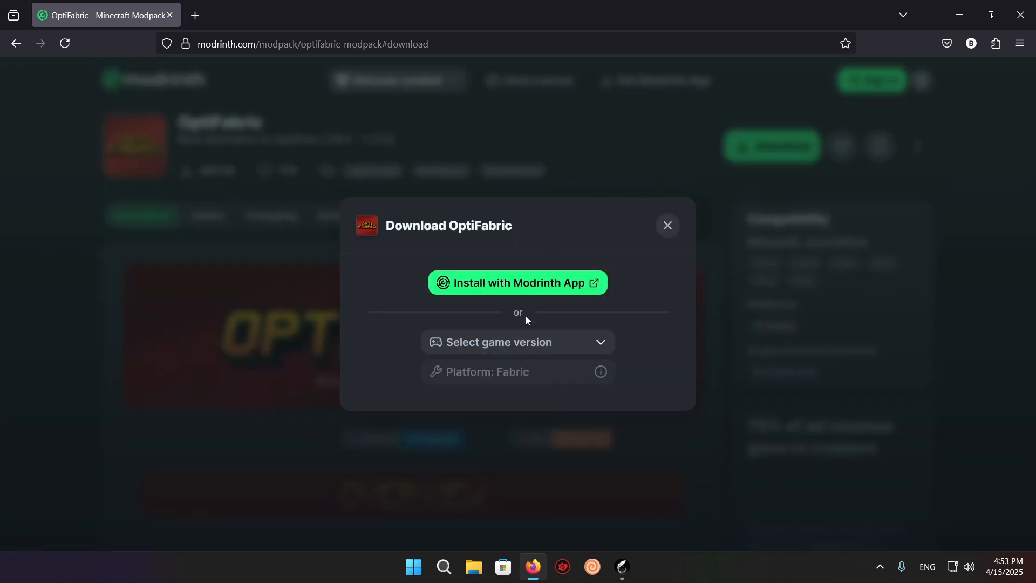
left_click(518, 341)
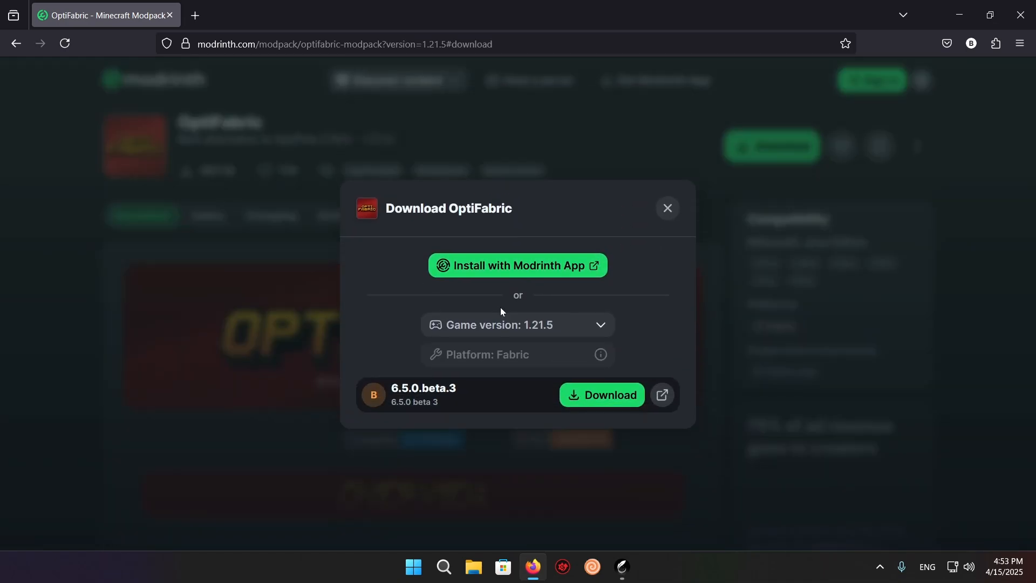
left_click(601, 394)
type("MRP")
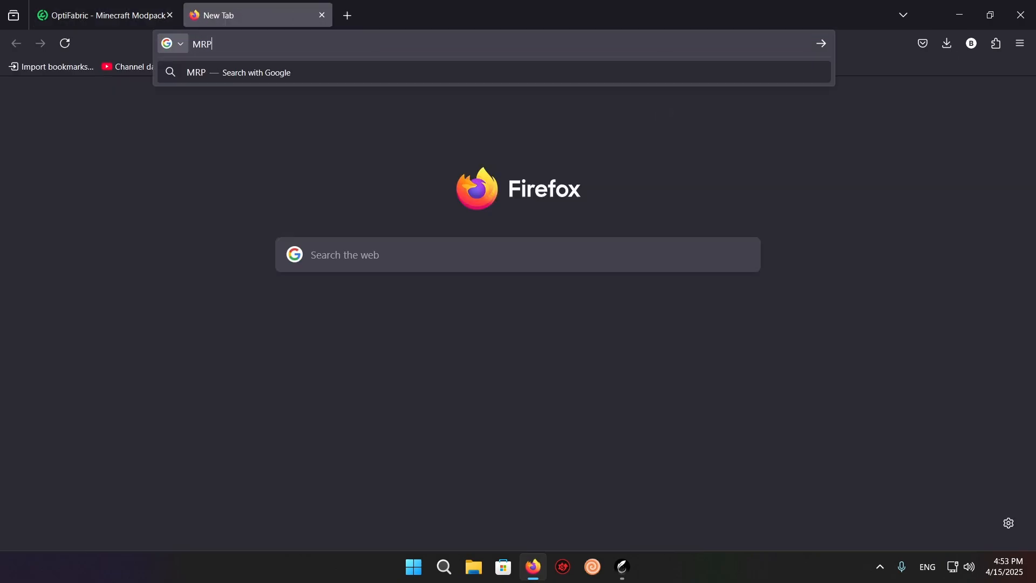
- Load the OptiFabric .mrpack from Downloads into Modrinth Pack to Zip Converter
type("ACK To")
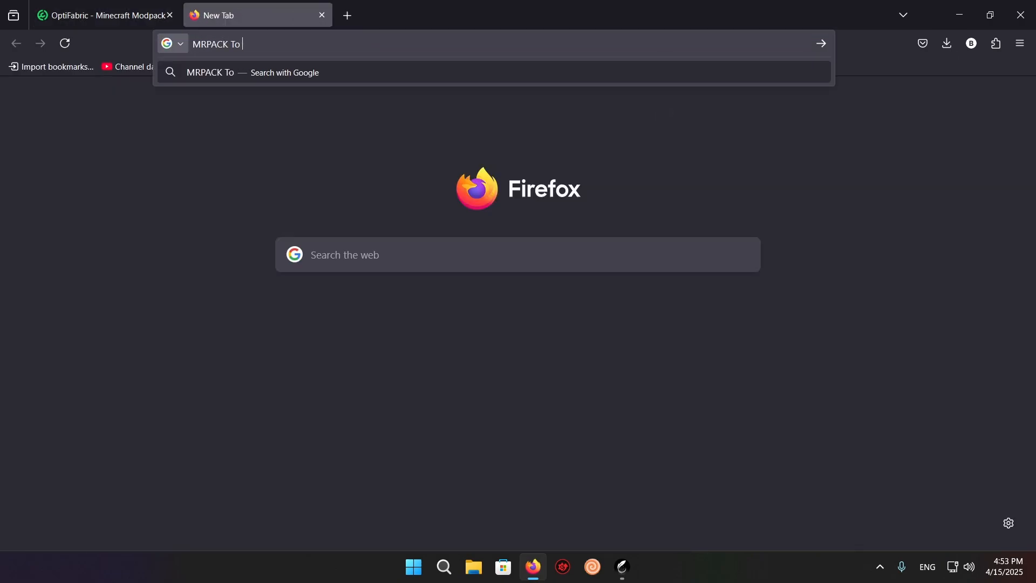
key("Return")
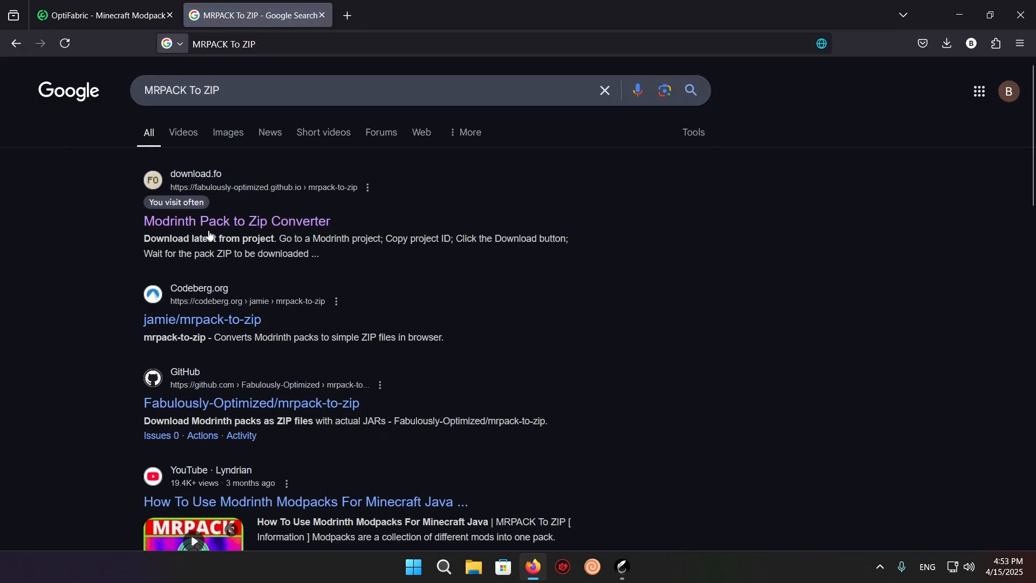
left_click(236, 221)
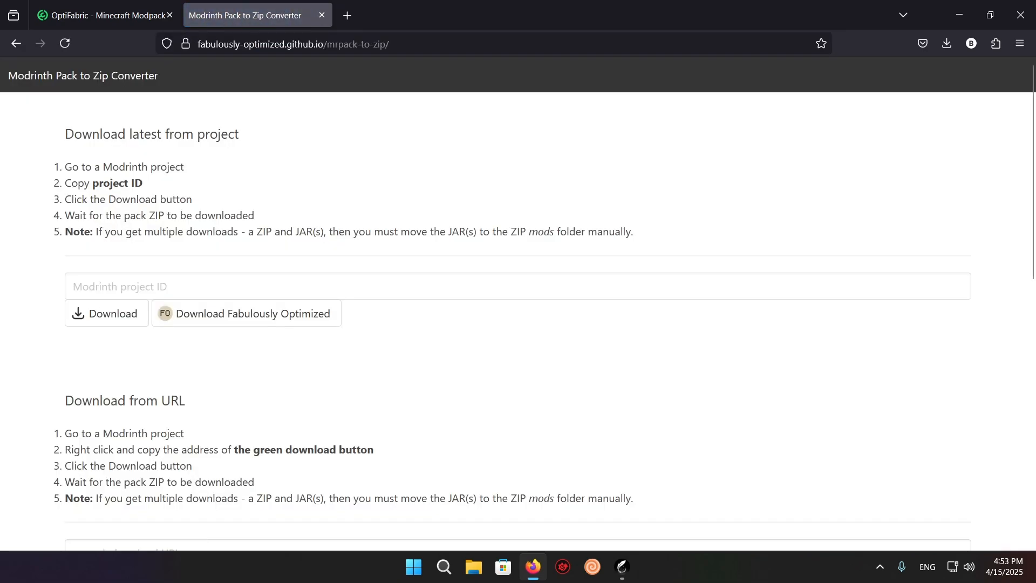
scroll("down", 3)
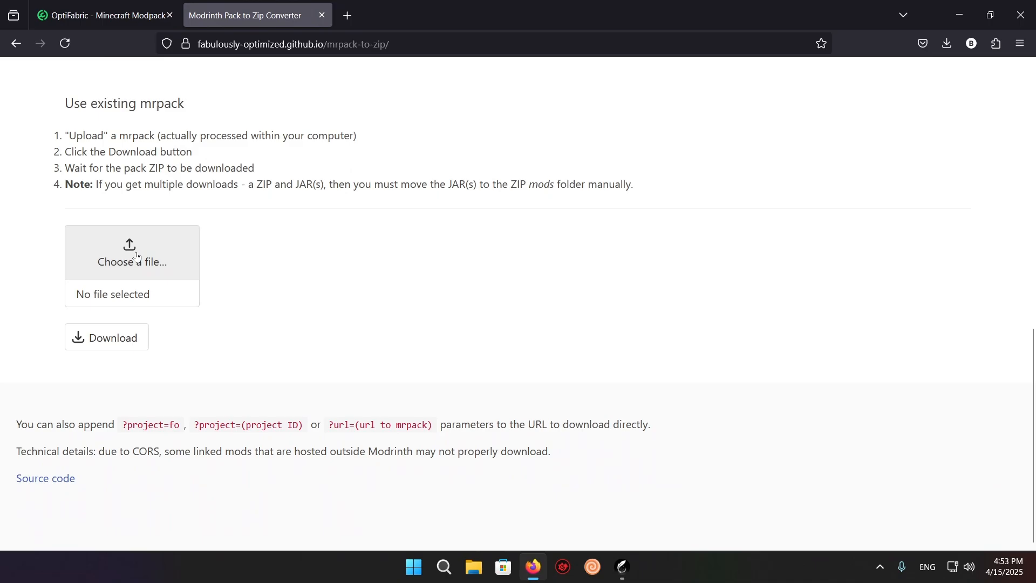
left_click(131, 253)
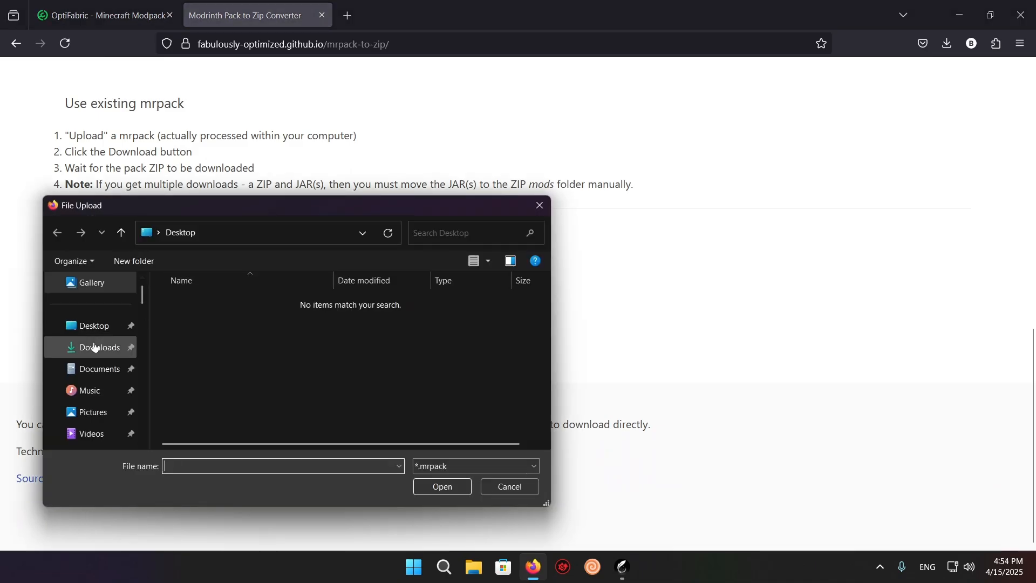
left_click(442, 486)
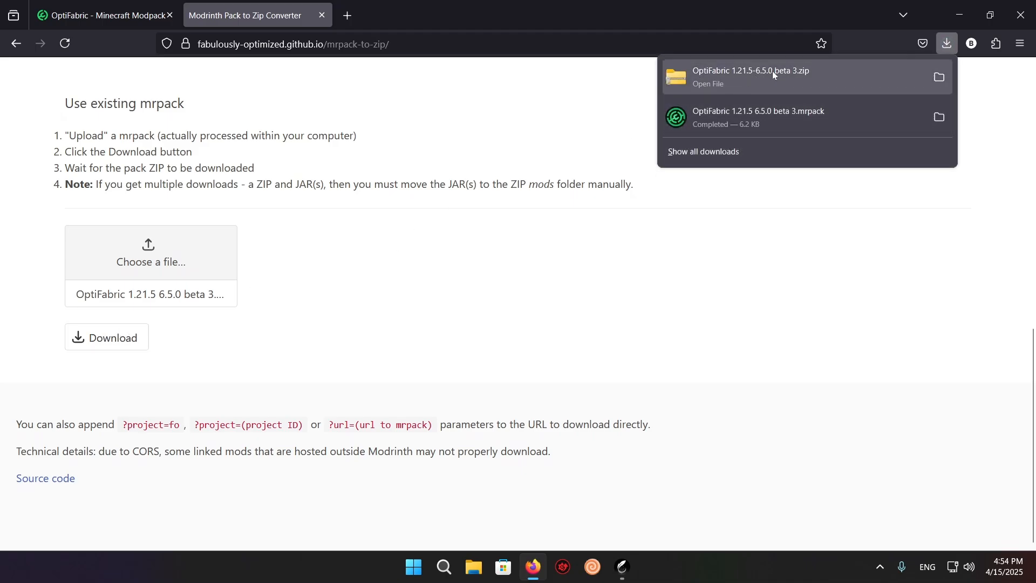
- Open Downloads in File Explorer and bring up actions for the OptiFabric ZIP
left_click(621, 566)
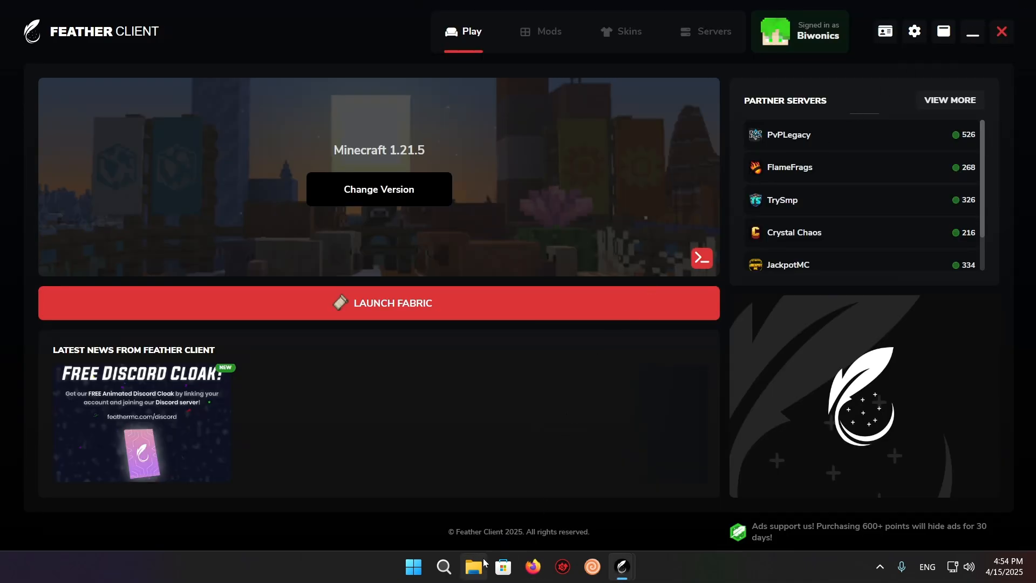
left_click(473, 566)
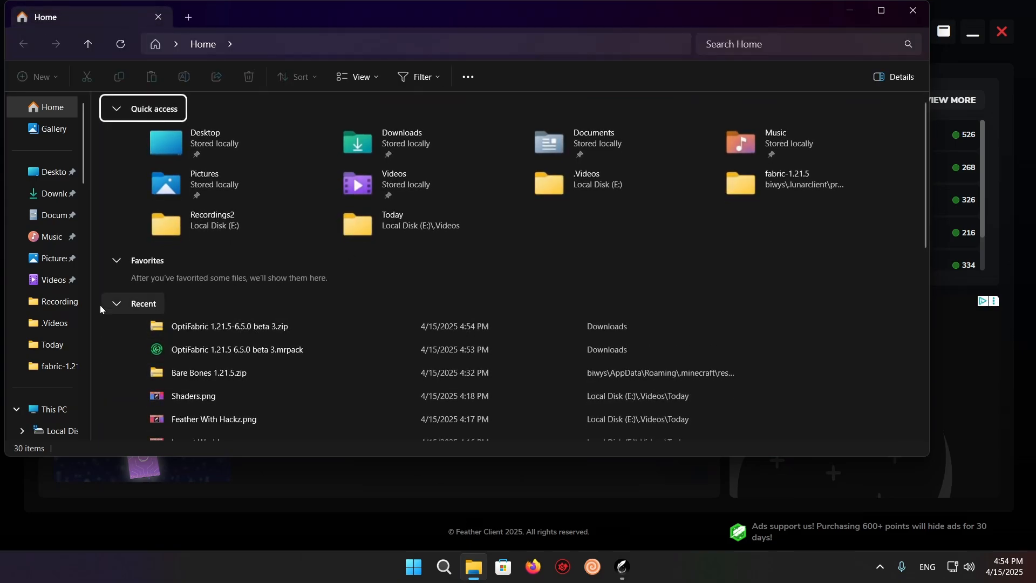
left_click(52, 194)
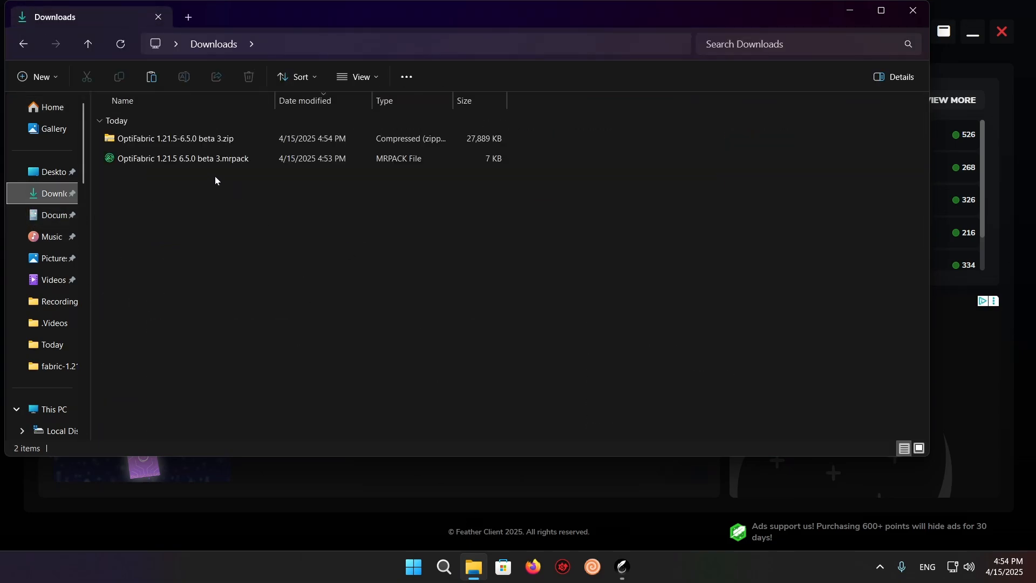
left_click(174, 138)
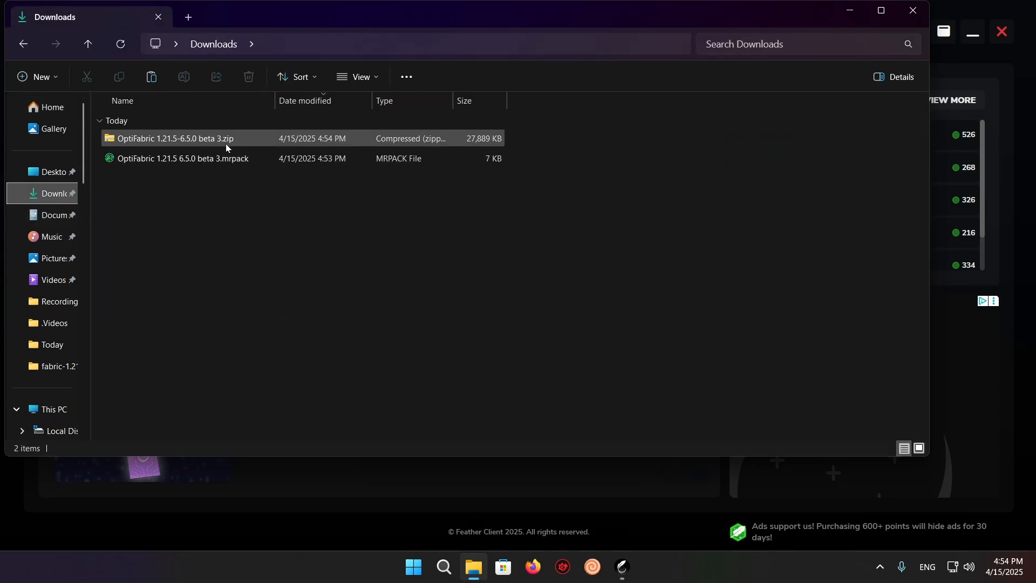
right_click(175, 138)
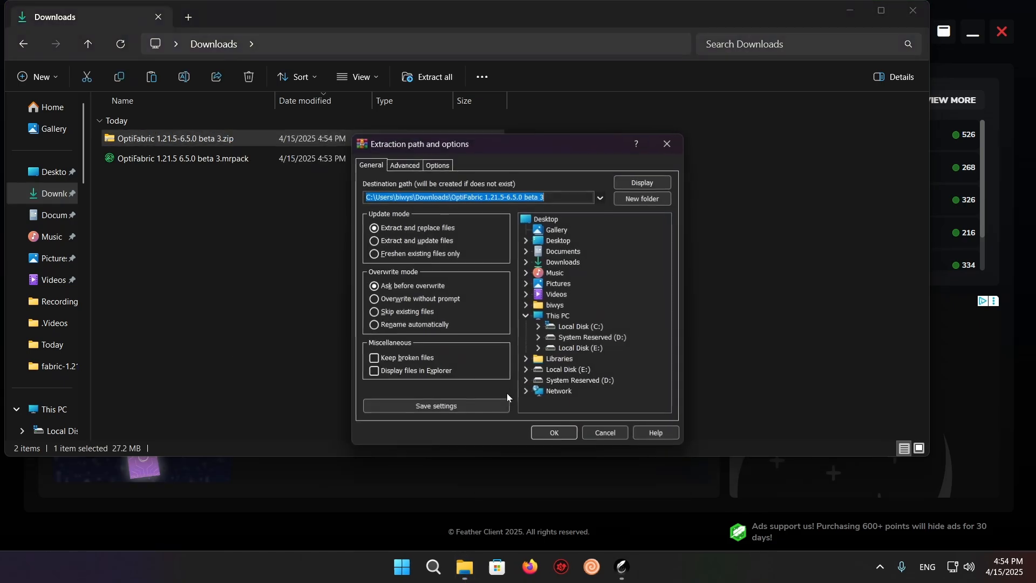
- Extract the OptiFabric ZIP with WinRAR to its default same-named folder
left_click(552, 432)
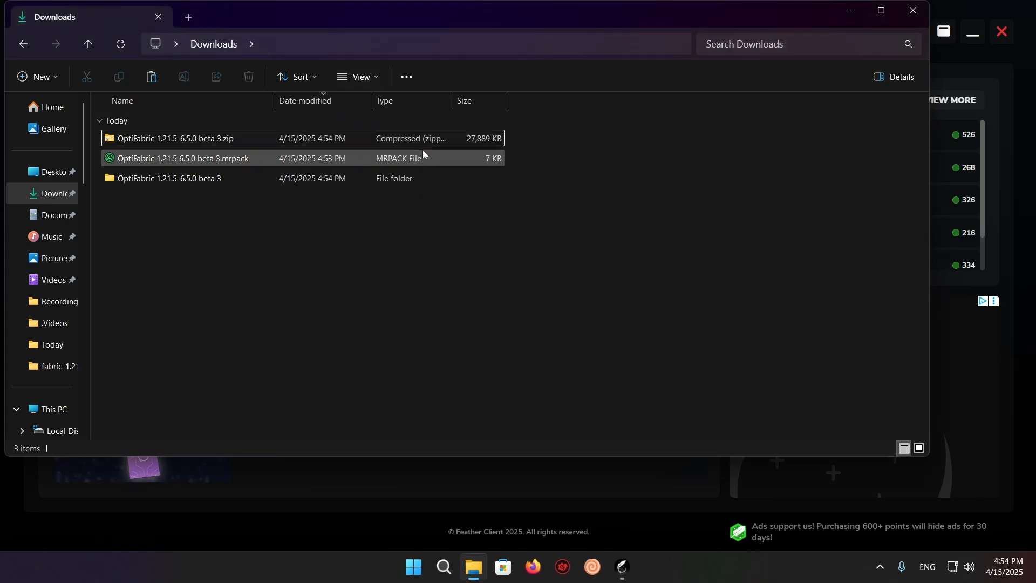
left_click(264, 138)
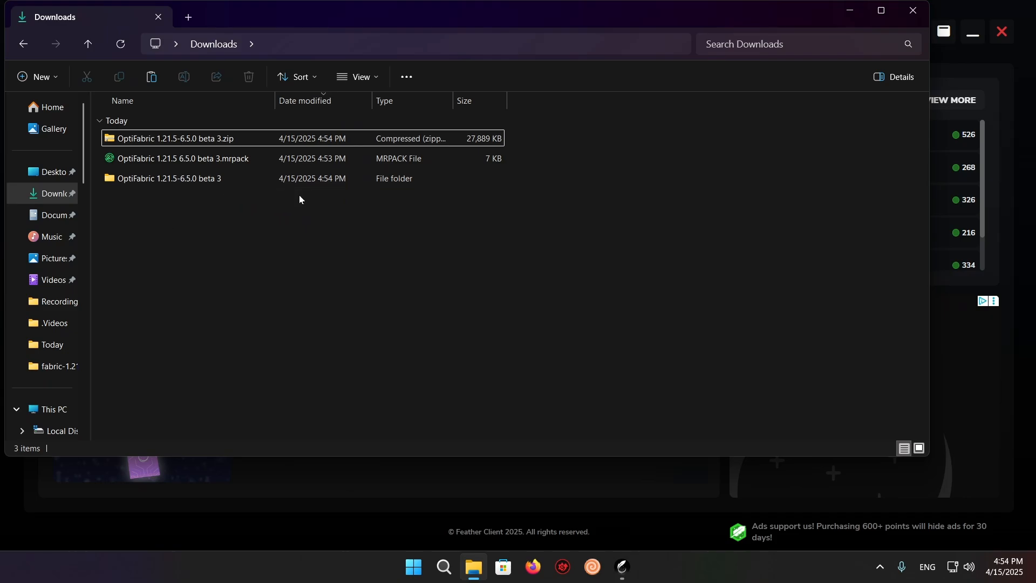
mouse_move(192, 283)
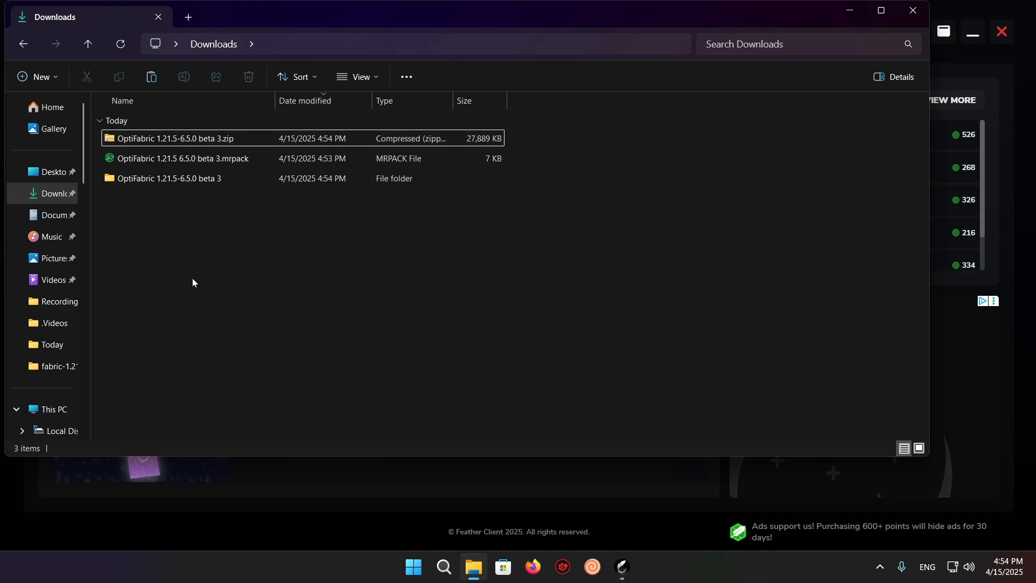
- Open the extracted pack's mods folder and copy all 34 mod JAR files
double_click(170, 178)
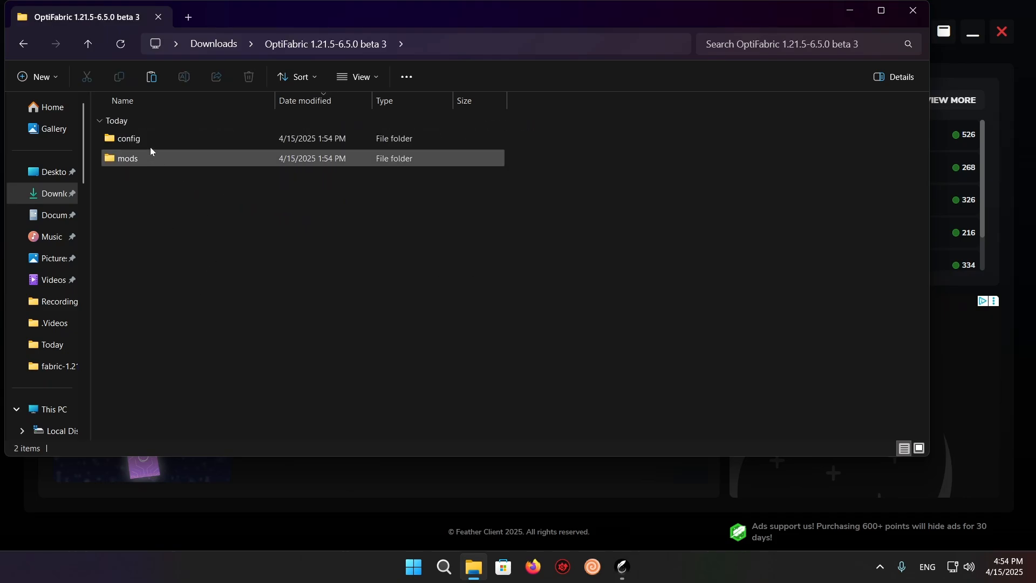
double_click(127, 158)
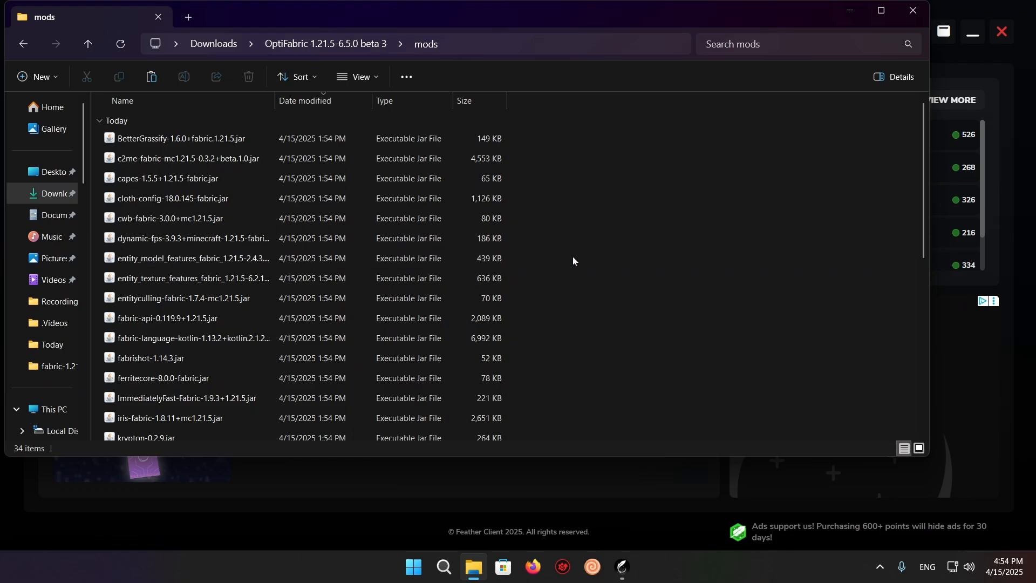
key("ctrl+a")
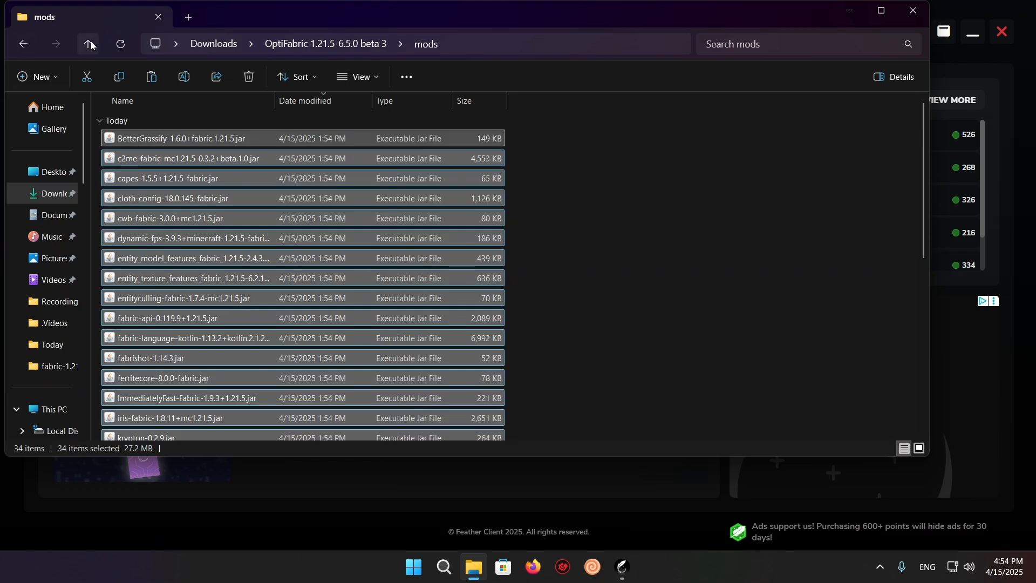
left_click(87, 44)
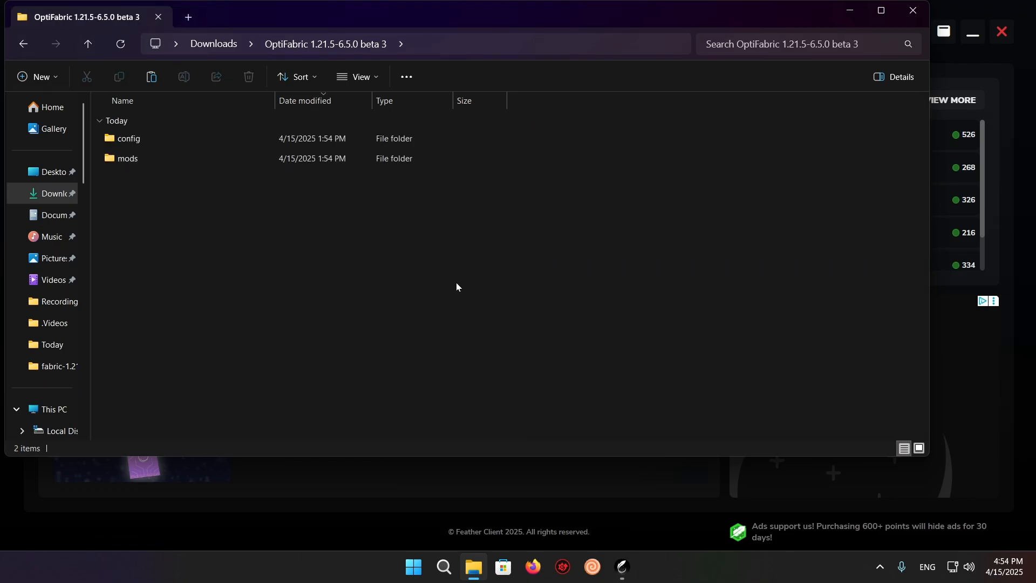
mouse_move(438, 194)
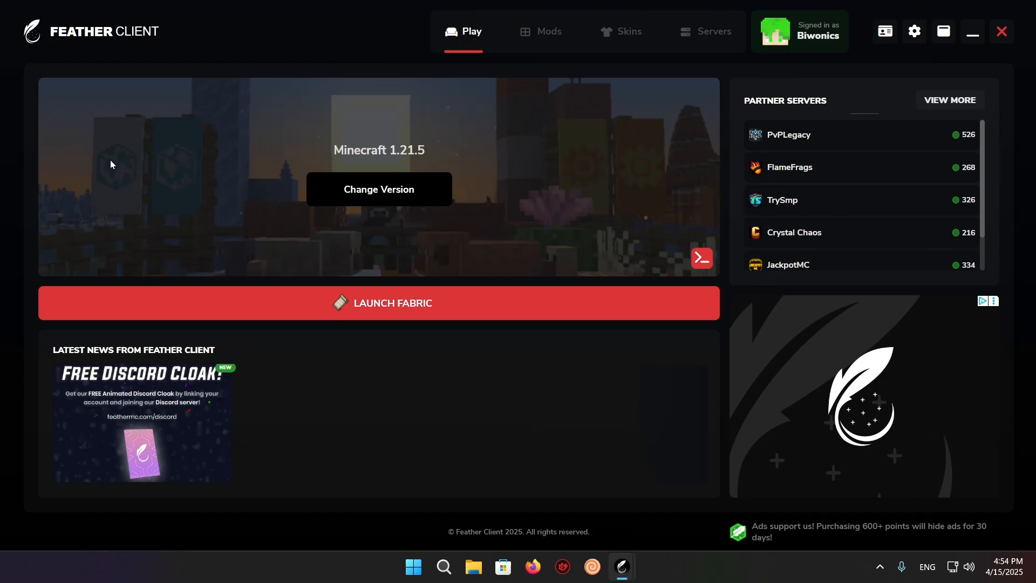
- Open the empty user-mods\1.21.5-fabric folder via Mods > Add Own Mods
left_click(540, 31)
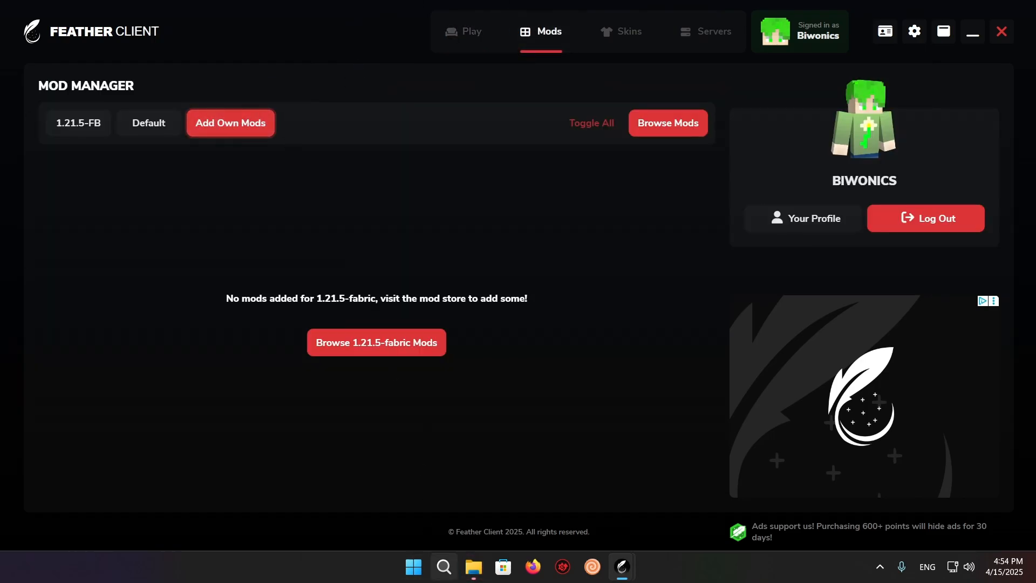
left_click(230, 123)
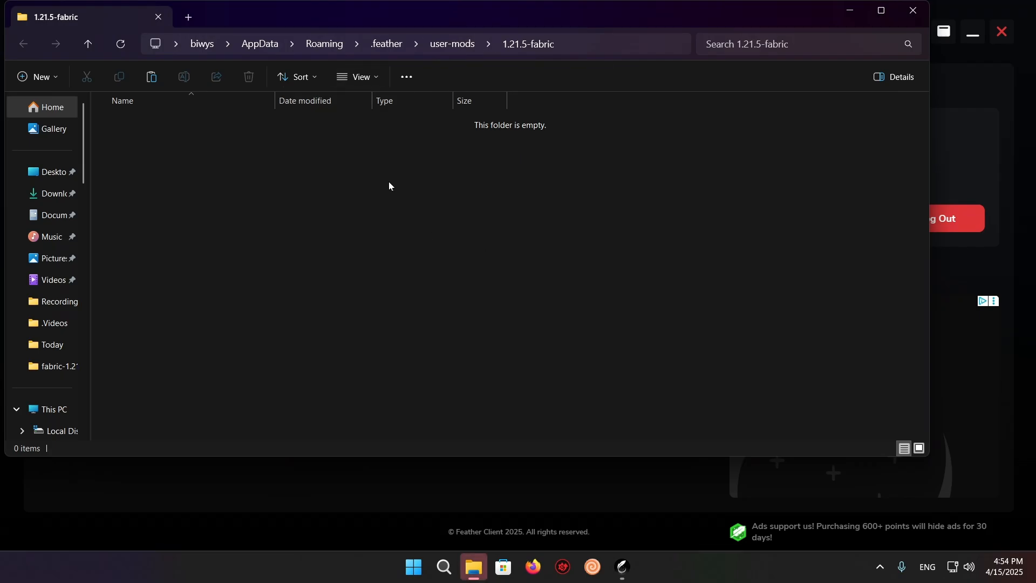
mouse_move(545, 211)
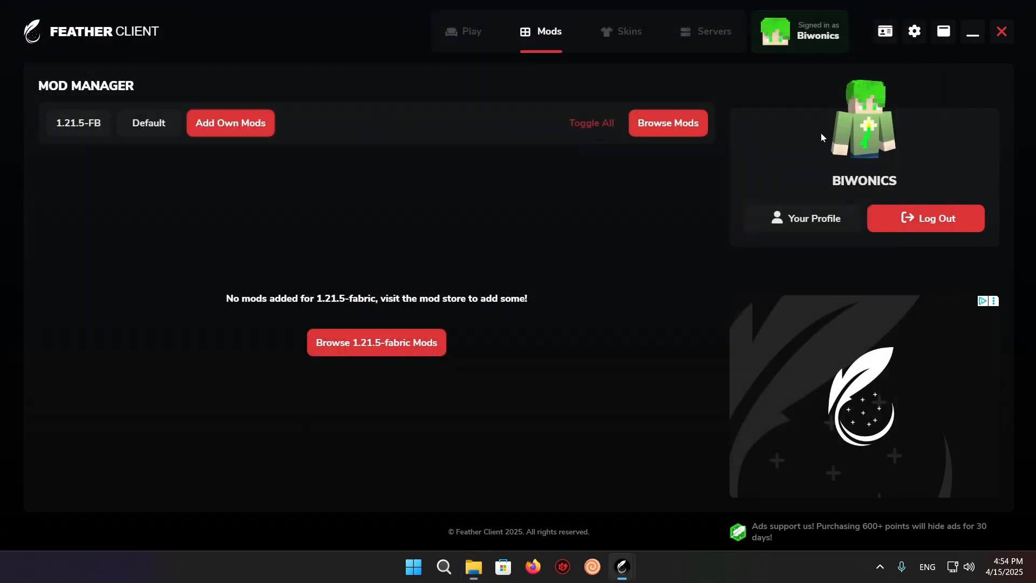
mouse_move(471, 31)
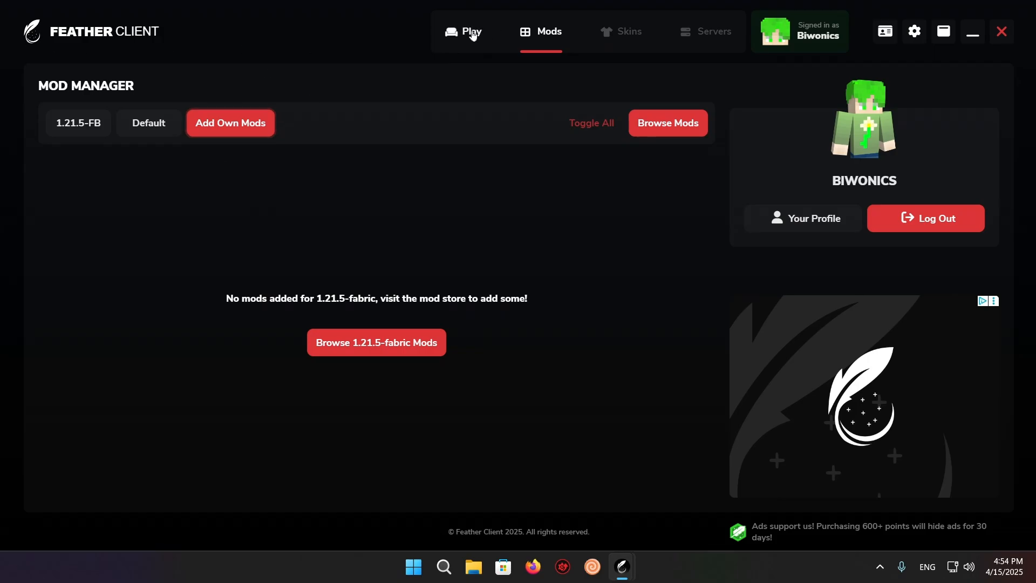
mouse_move(454, 48)
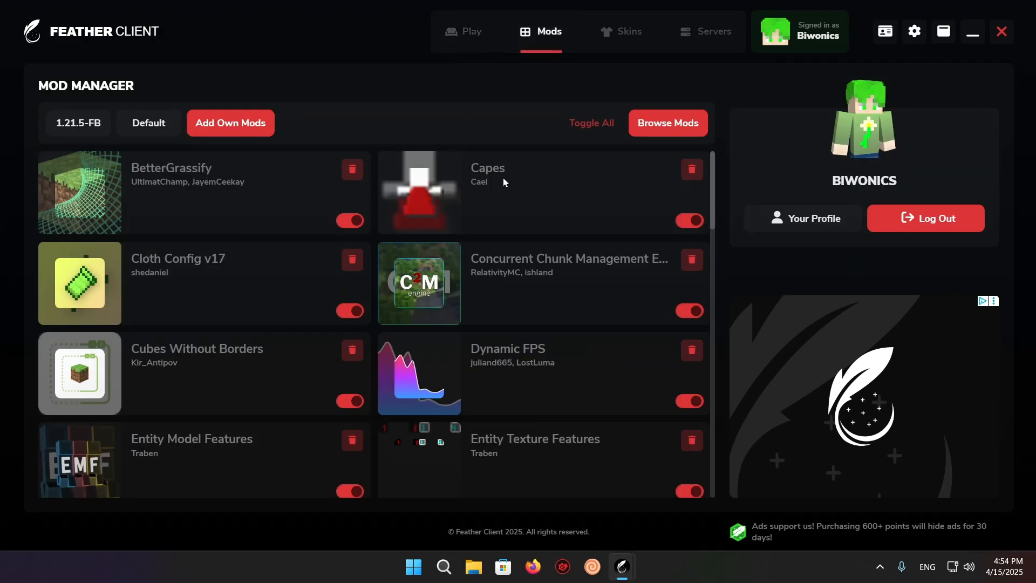
- Check the OptiFabric mods in the 1.21.5-fabric Mod Manager, then return to Play
scroll("down", 3)
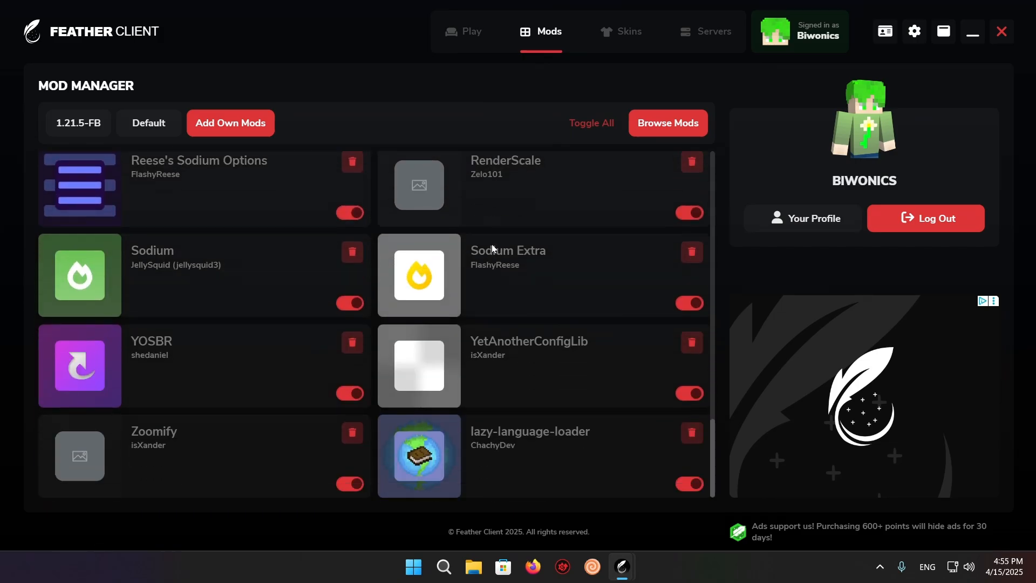
scroll("up", 3)
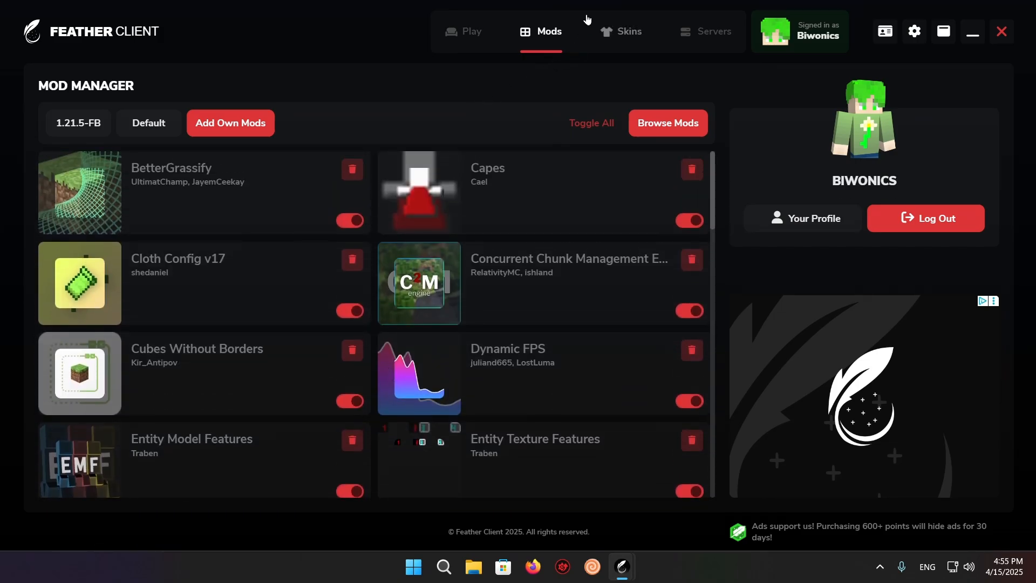
scroll("down", 3)
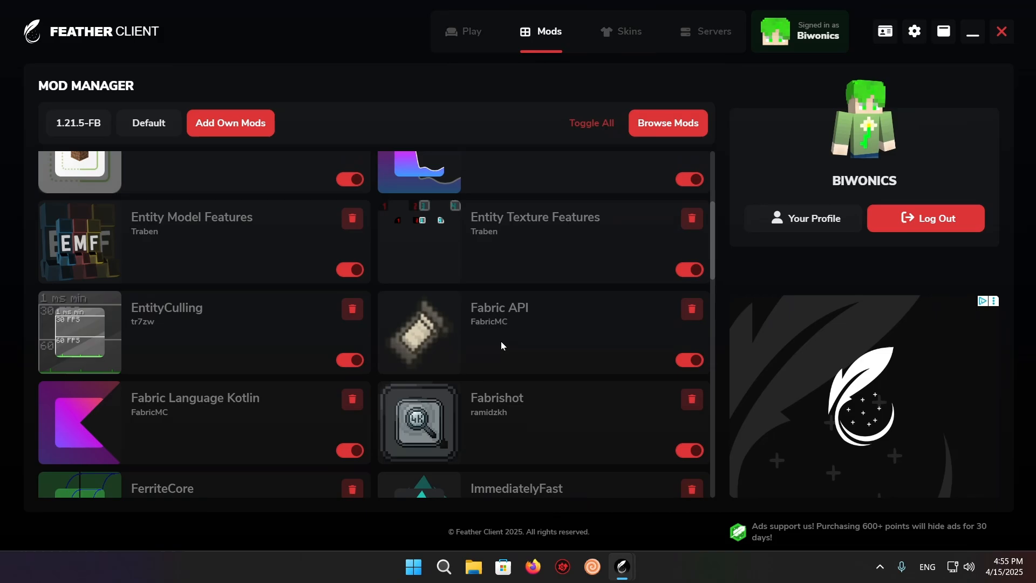
scroll("down", 3)
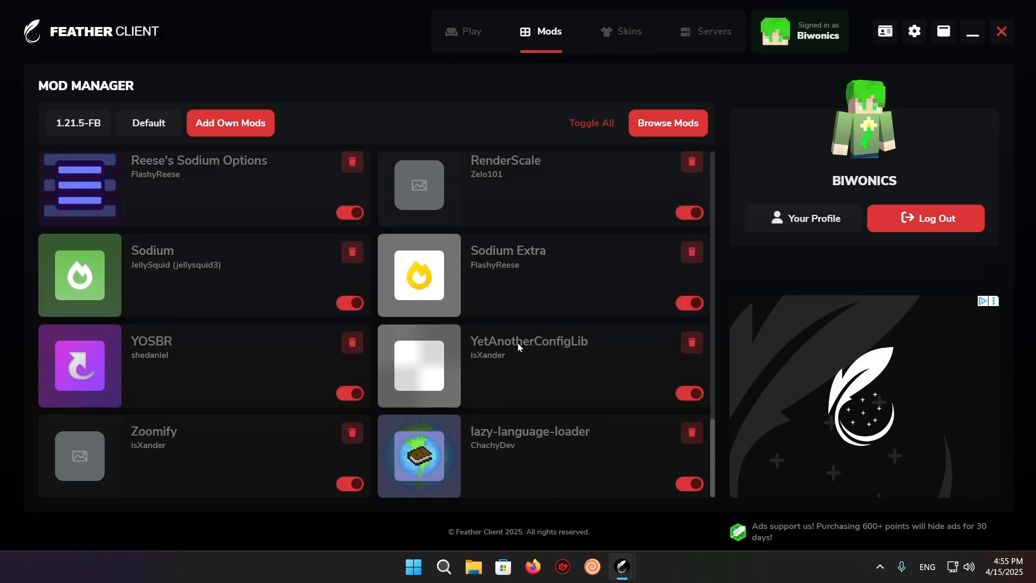
mouse_move(533, 338)
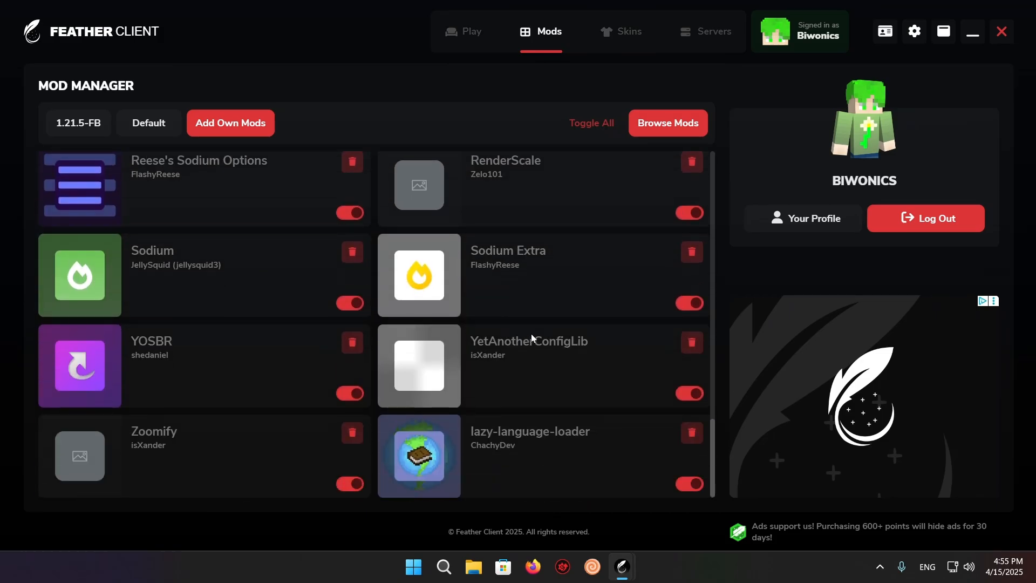
left_click(463, 31)
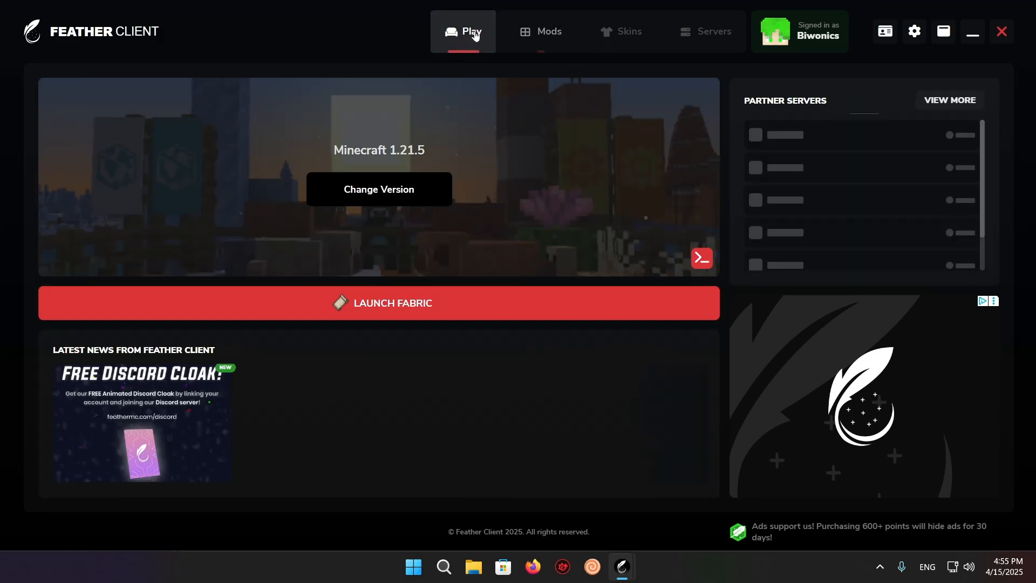
- Launch Minecraft 1.21.5 with Fabric and wait for the Feather main menu
left_click(701, 258)
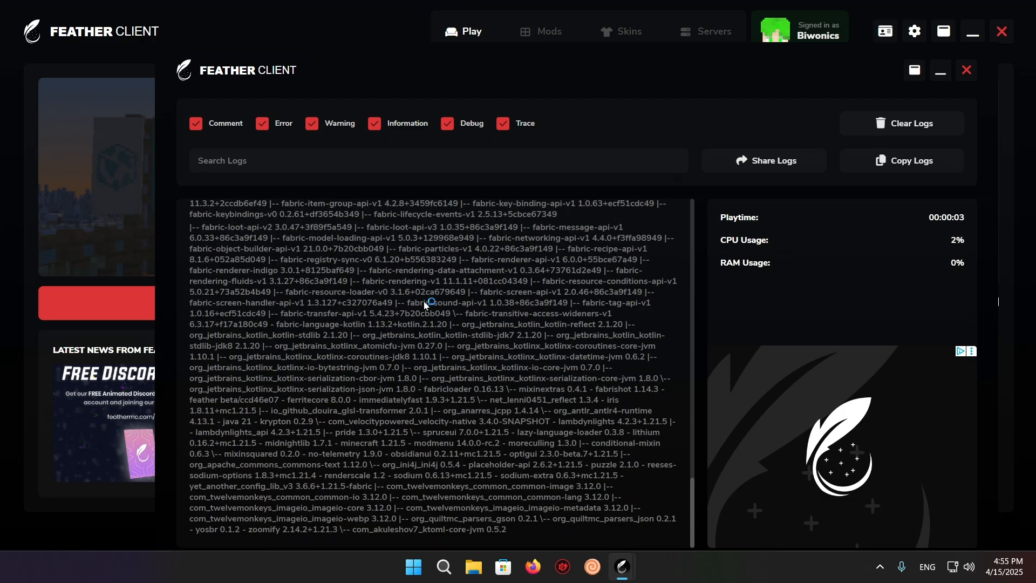
left_click(965, 70)
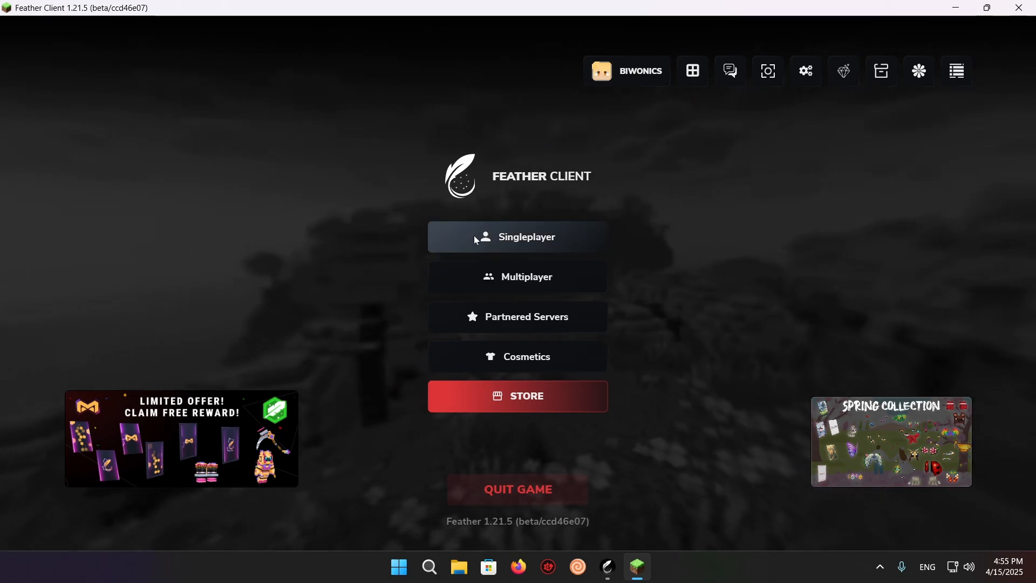
- Open Singleplayer and load a world in the modded game
left_click(517, 237)
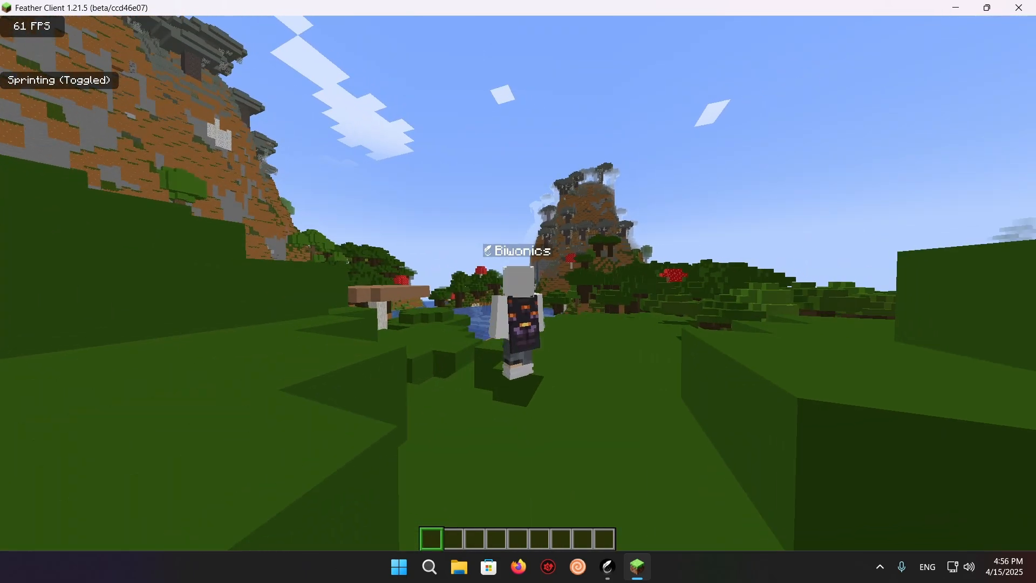
- Fly over the landscape, show the F3 debug screen confirming Sodium and Iris, then pause
key("f3")
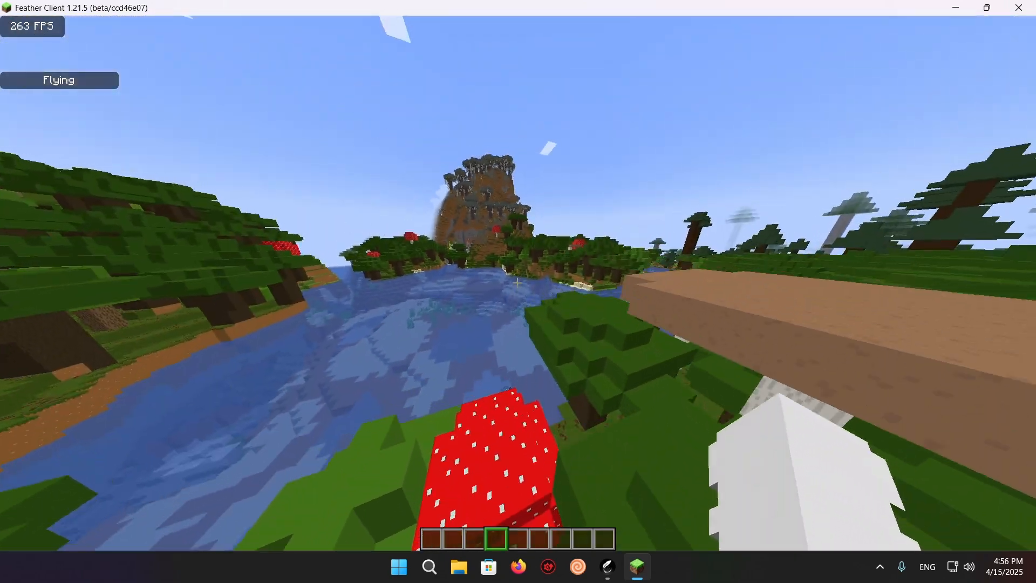
key("F3")
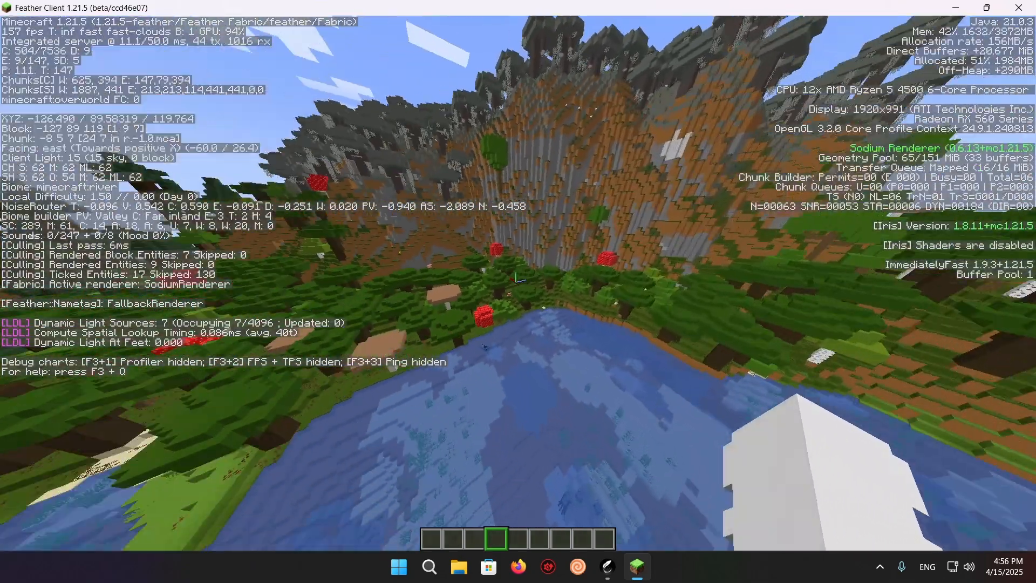
key("Escape")
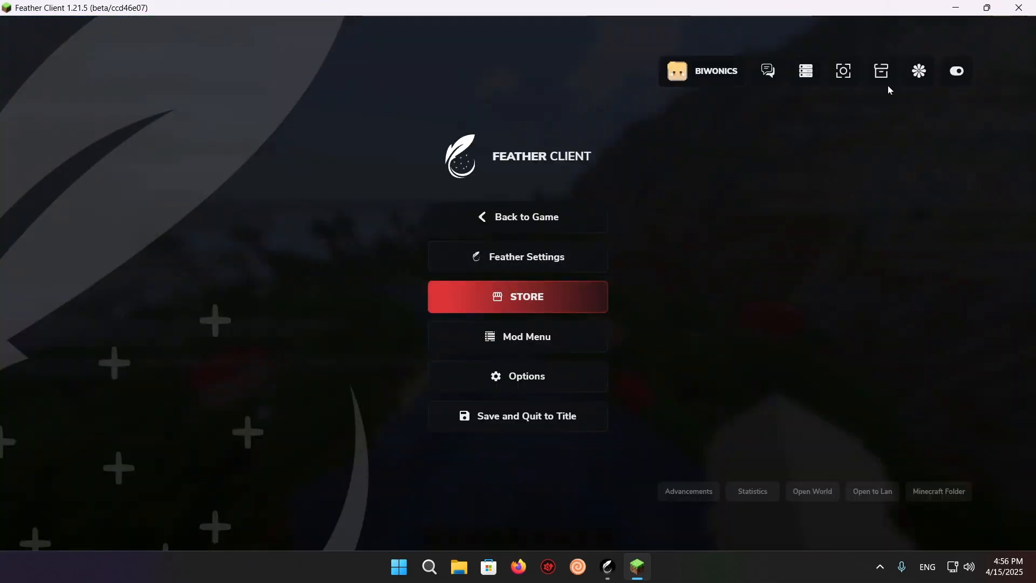
mouse_move(581, 192)
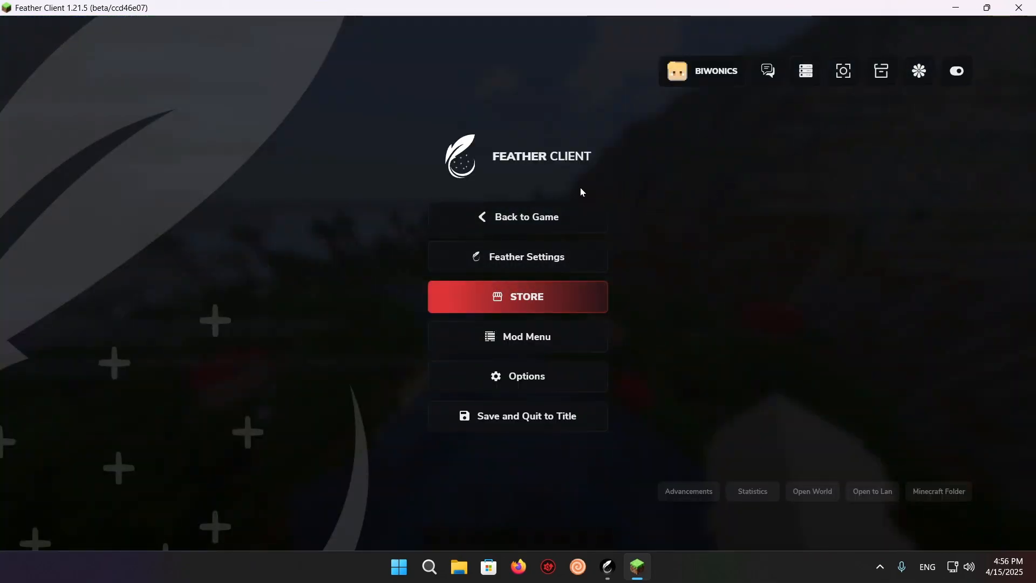
mouse_move(545, 286)
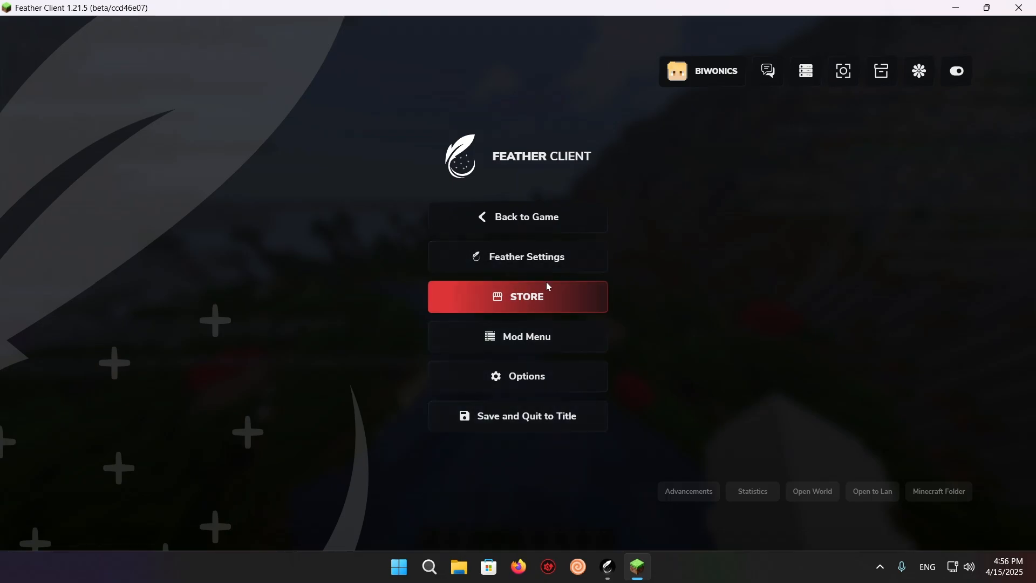
- Review the Sodium video settings under Options, then close them to resume playing
left_click(517, 376)
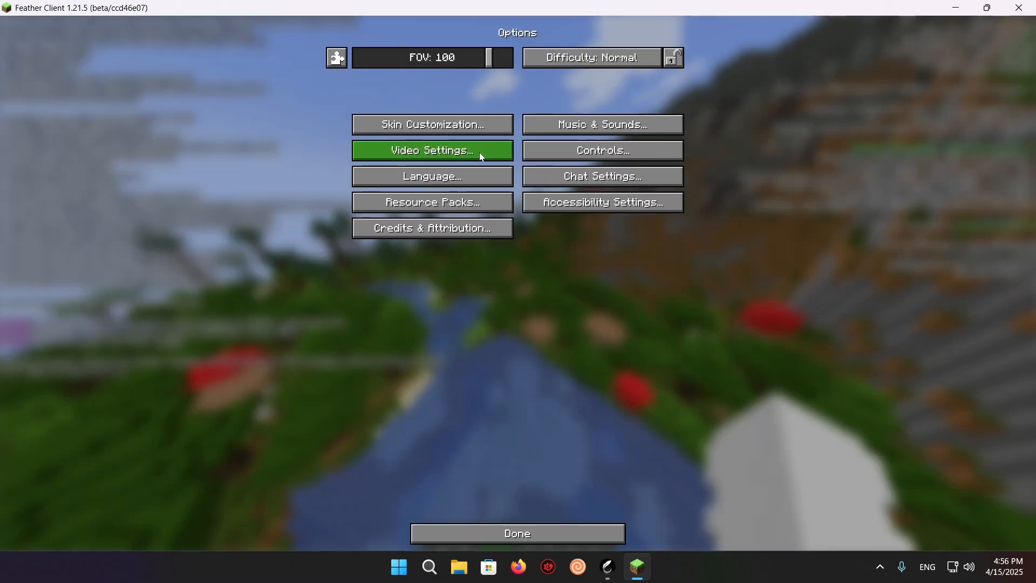
left_click(431, 150)
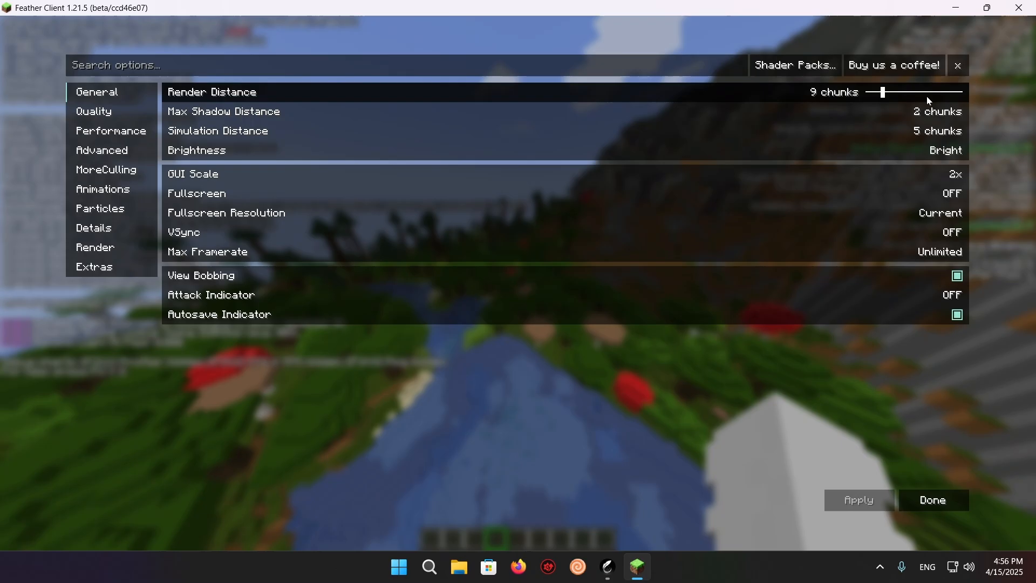
left_click(930, 499)
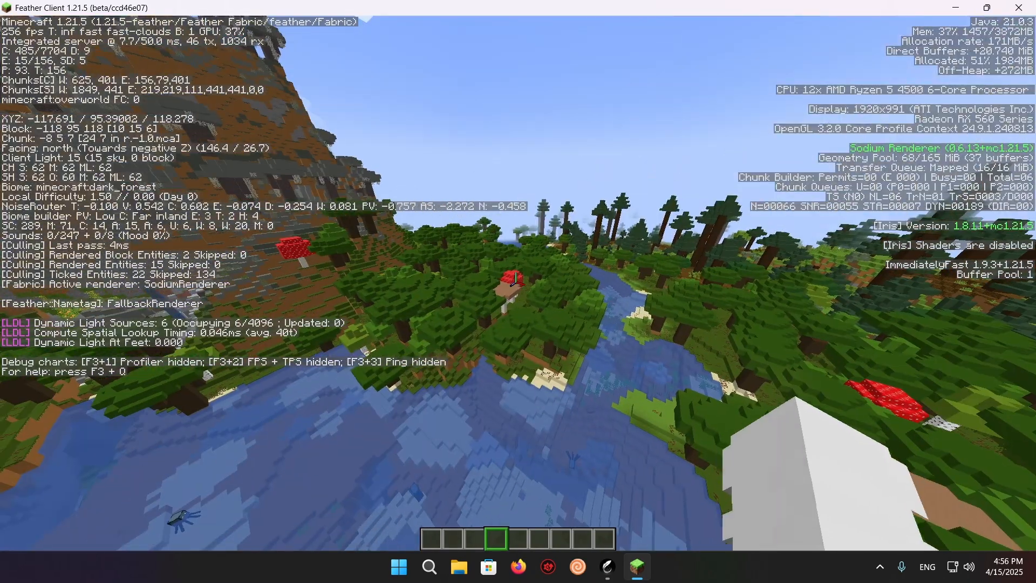
- Hide the F3 debug overlay and keep flying over the forest
key("F3")
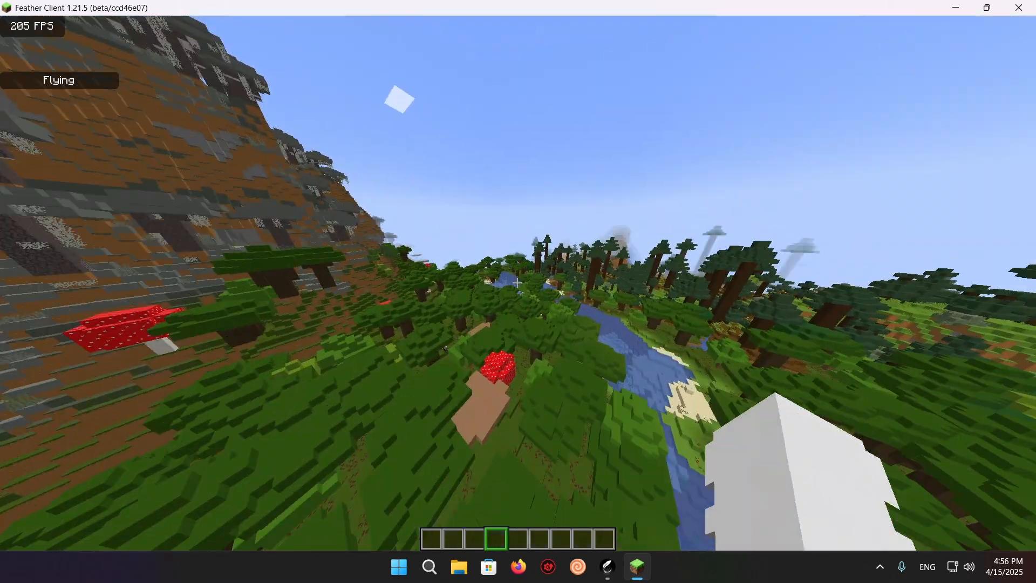
mouse_move(518, 283)
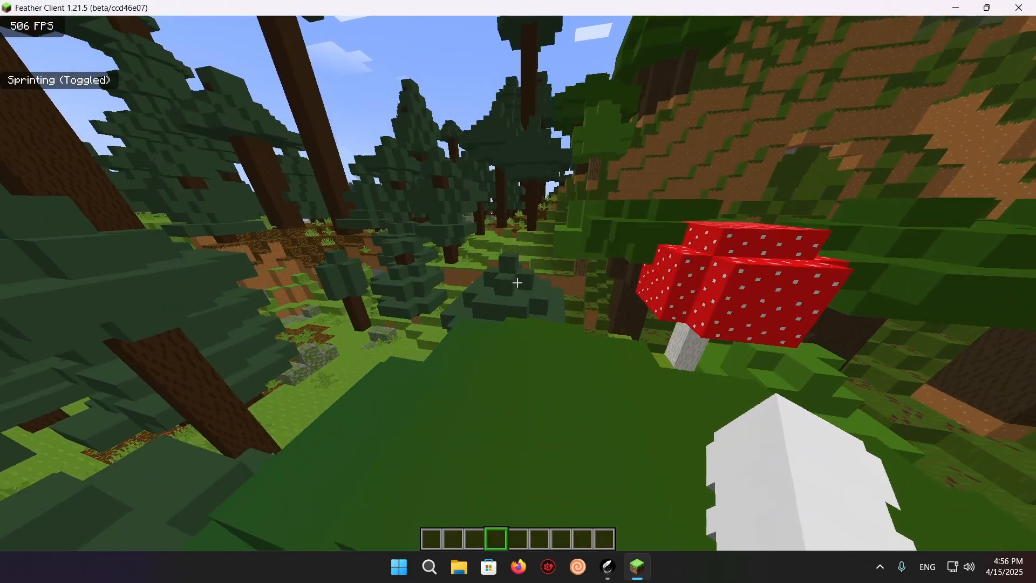
mouse_move(518, 283)
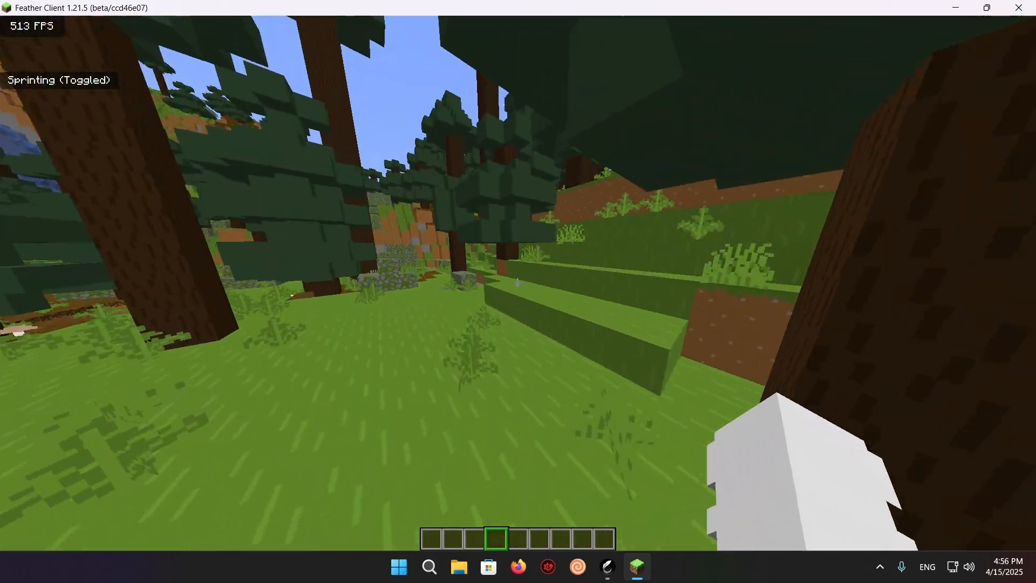
mouse_move(518, 283)
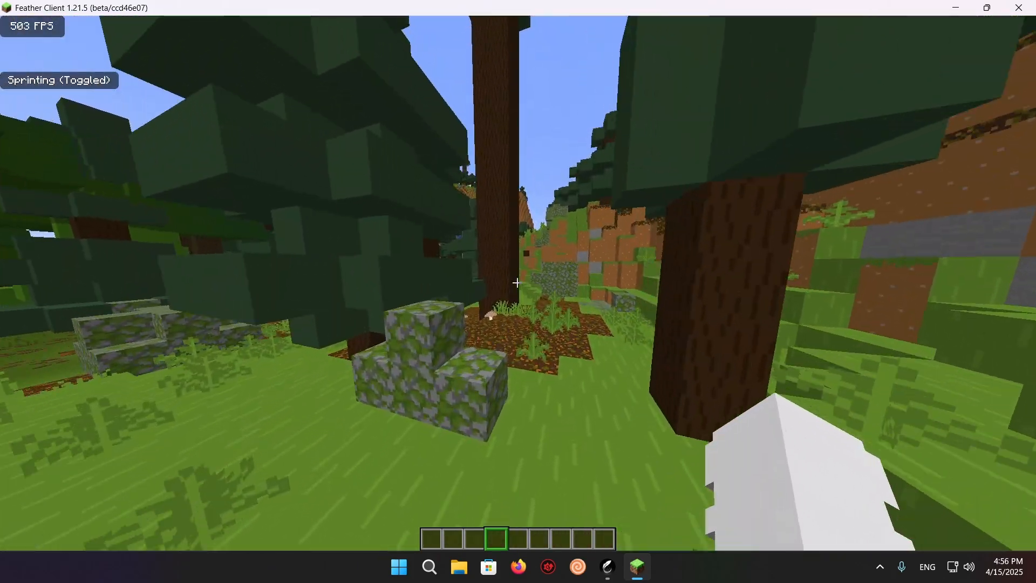